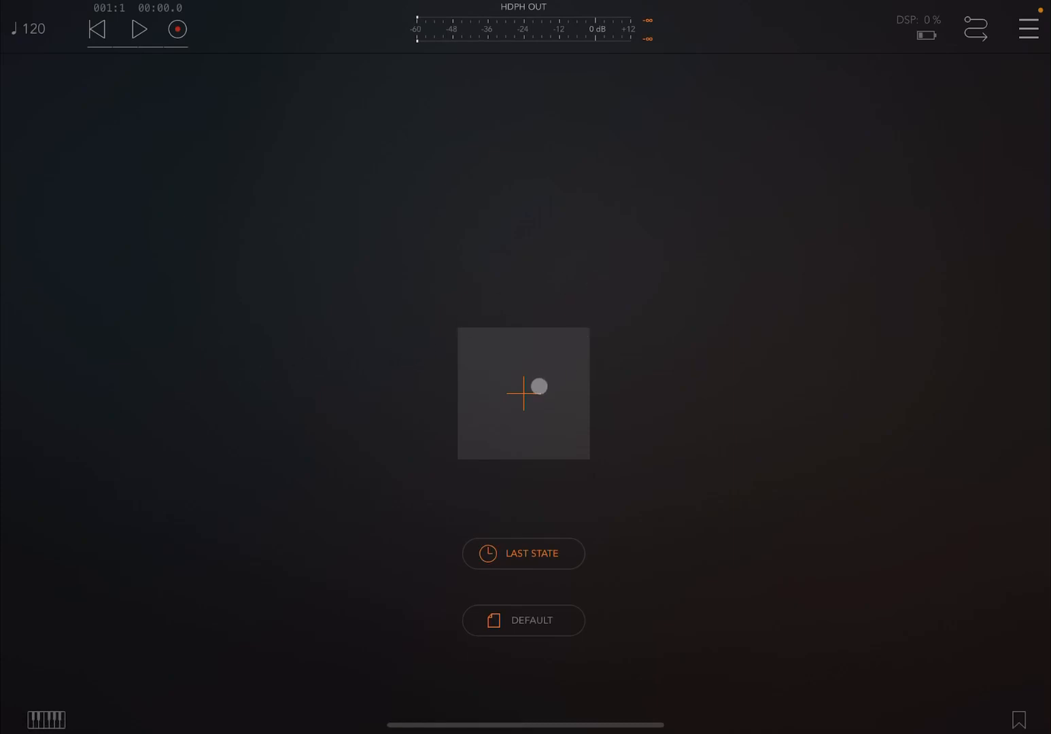
Load the Audulus 4 instrument plugin onto the empty channel by searching 'audu'.
{"action": "left_click", "coordinate": [524, 393]}
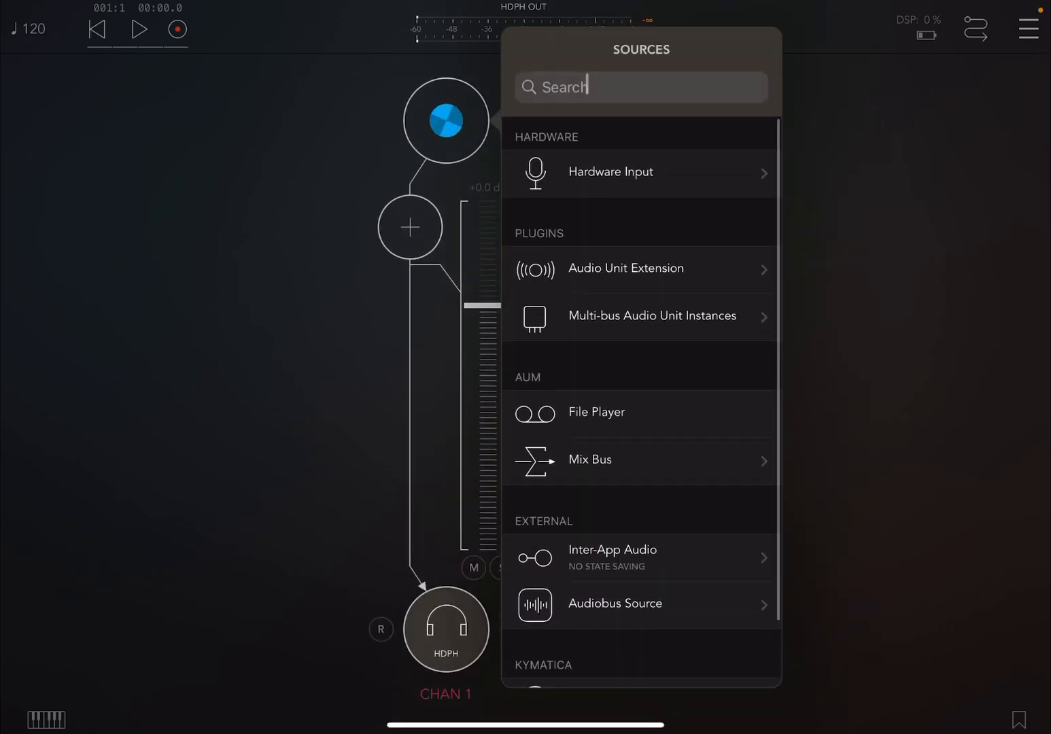
{"action": "type", "text": "audu"}
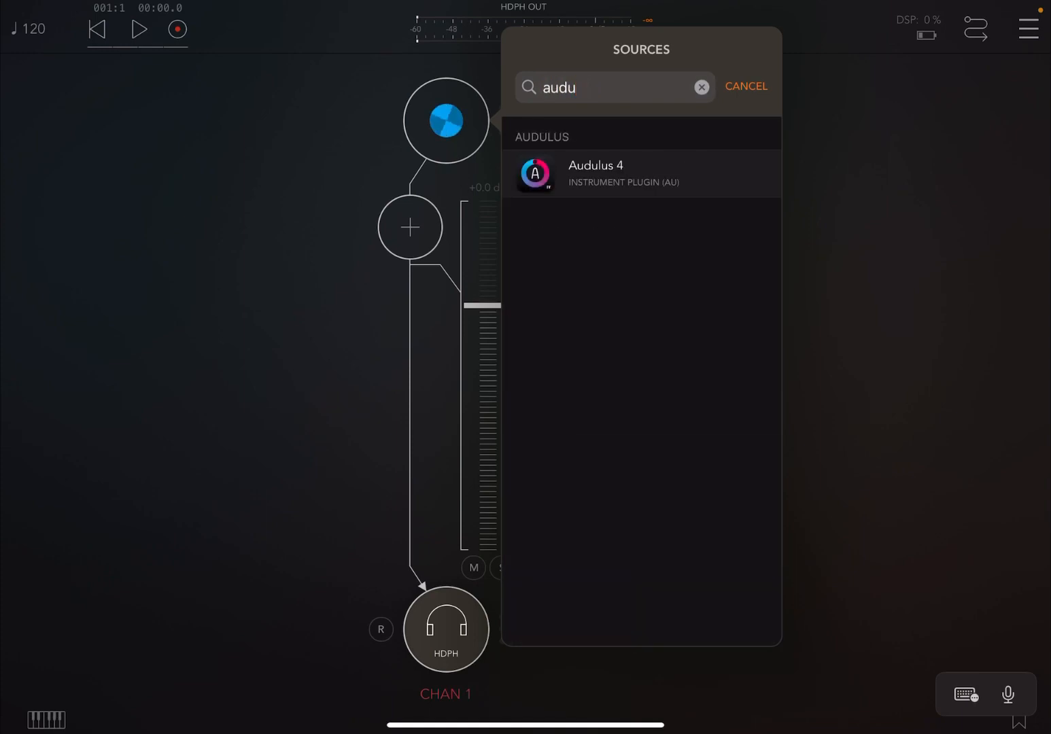
{"action": "left_click", "coordinate": [595, 173]}
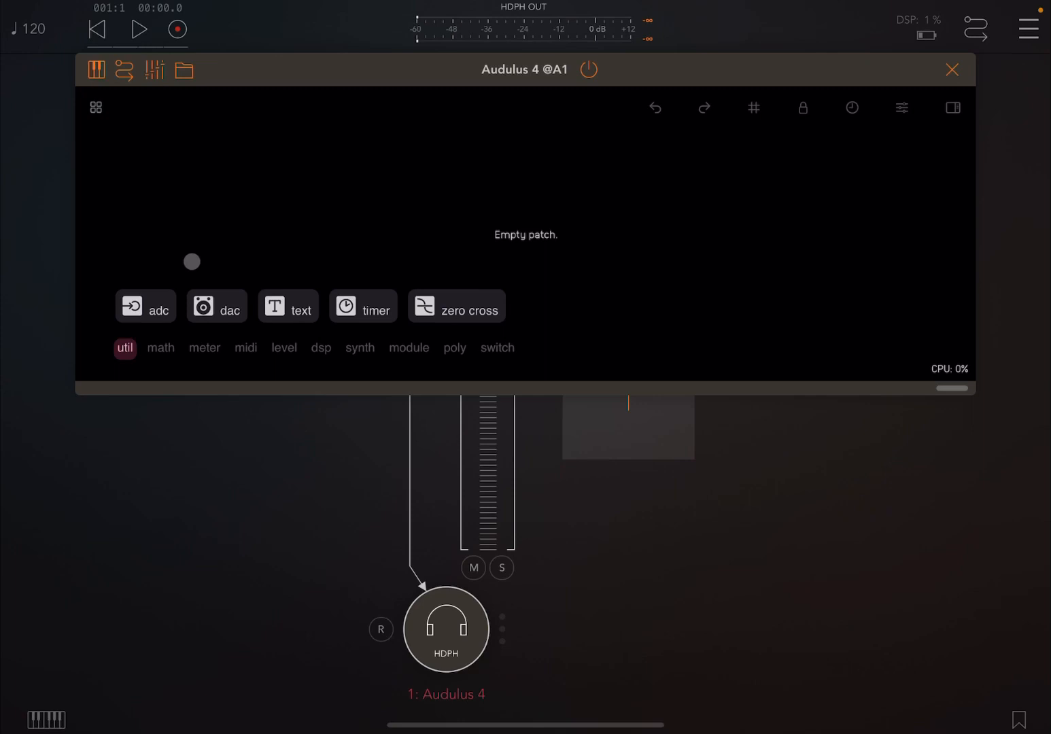
Show the on-screen keyboard and delete the 'Test midi' user preset from the preset list.
{"action": "left_click", "coordinate": [95, 70]}
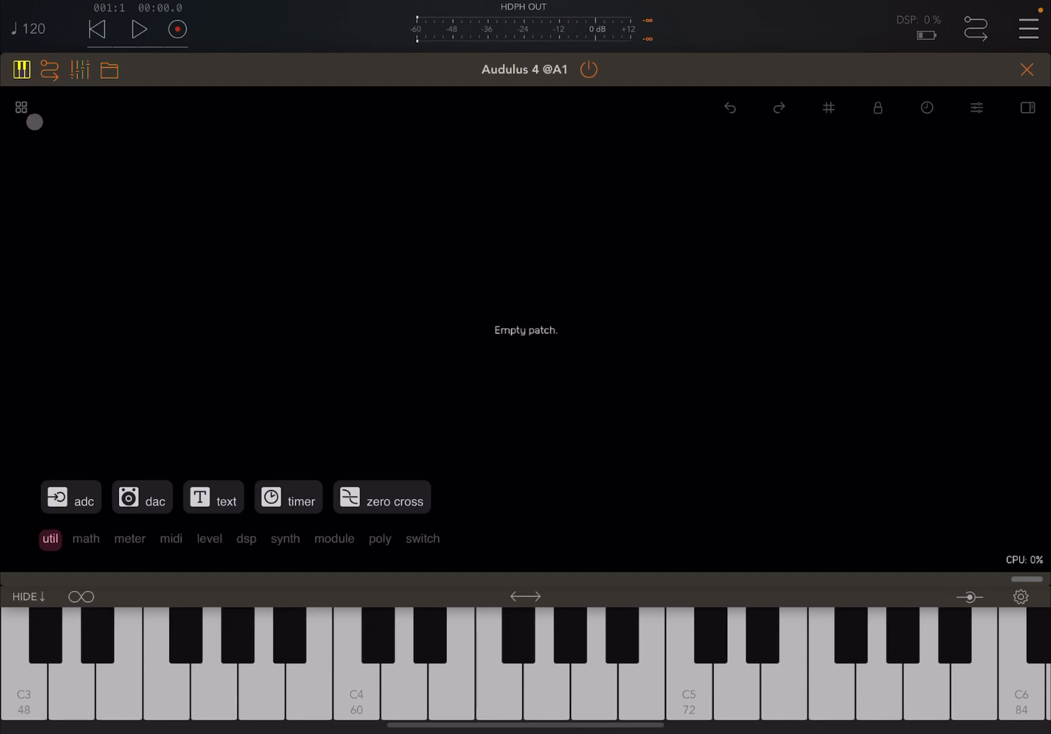
{"action": "left_click_drag", "start_coordinate": [34, 123], "coordinate": [68, 122]}
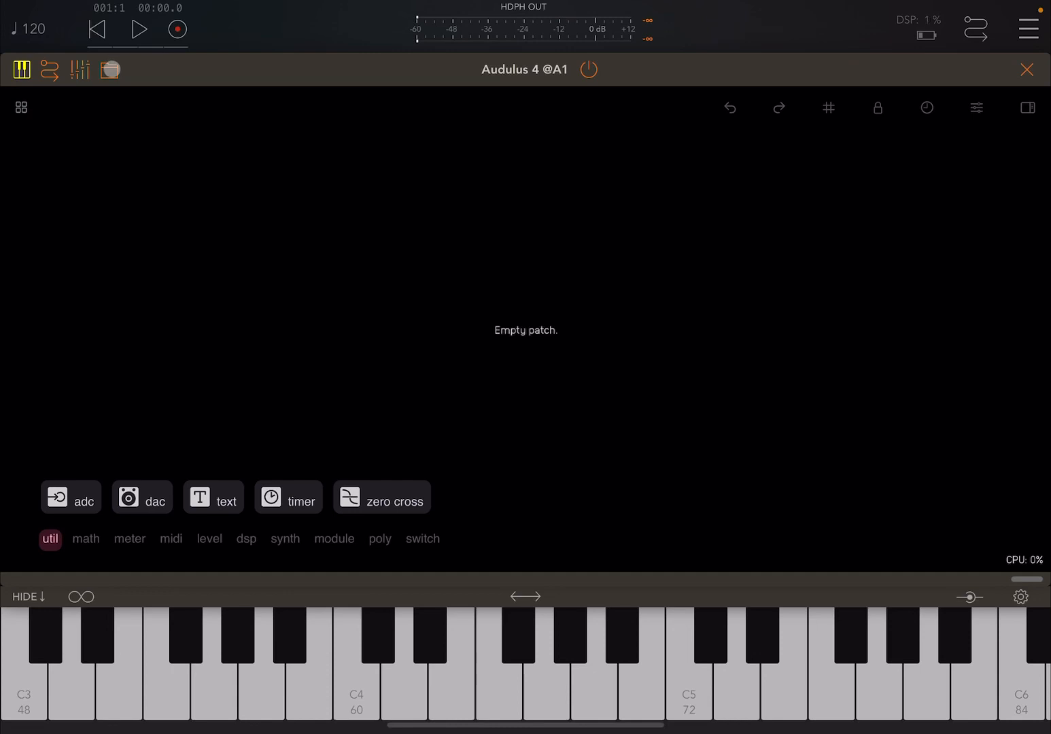
{"action": "left_click", "coordinate": [110, 69]}
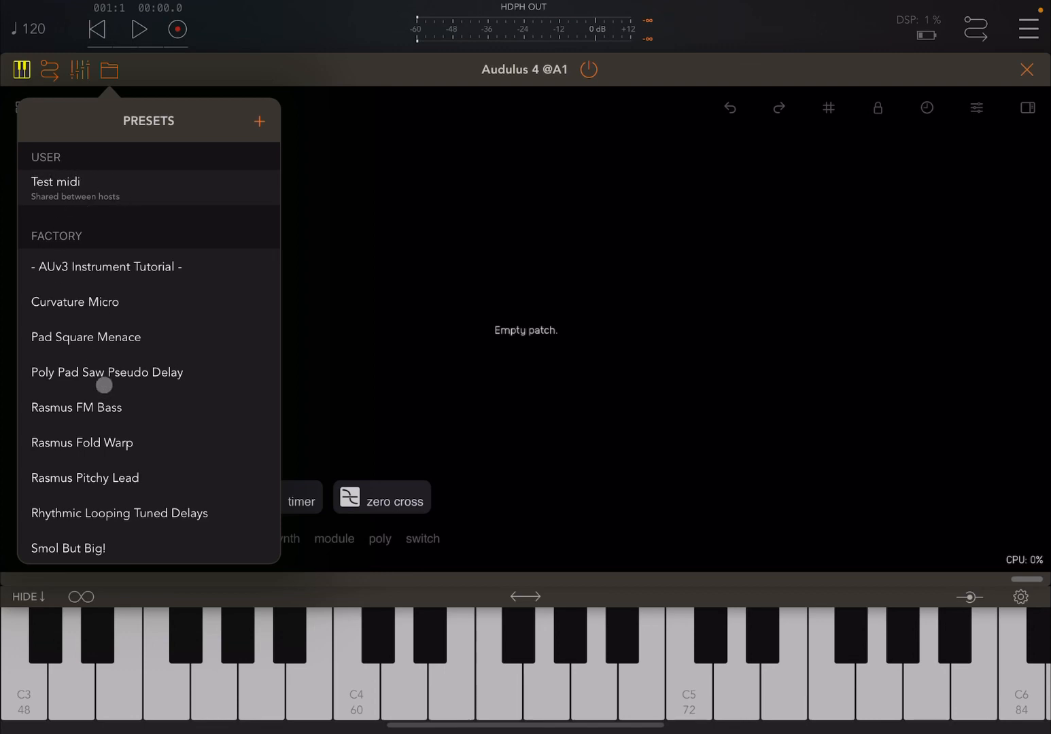
{"action": "scroll", "scroll_direction": "down", "scroll_amount": 3}
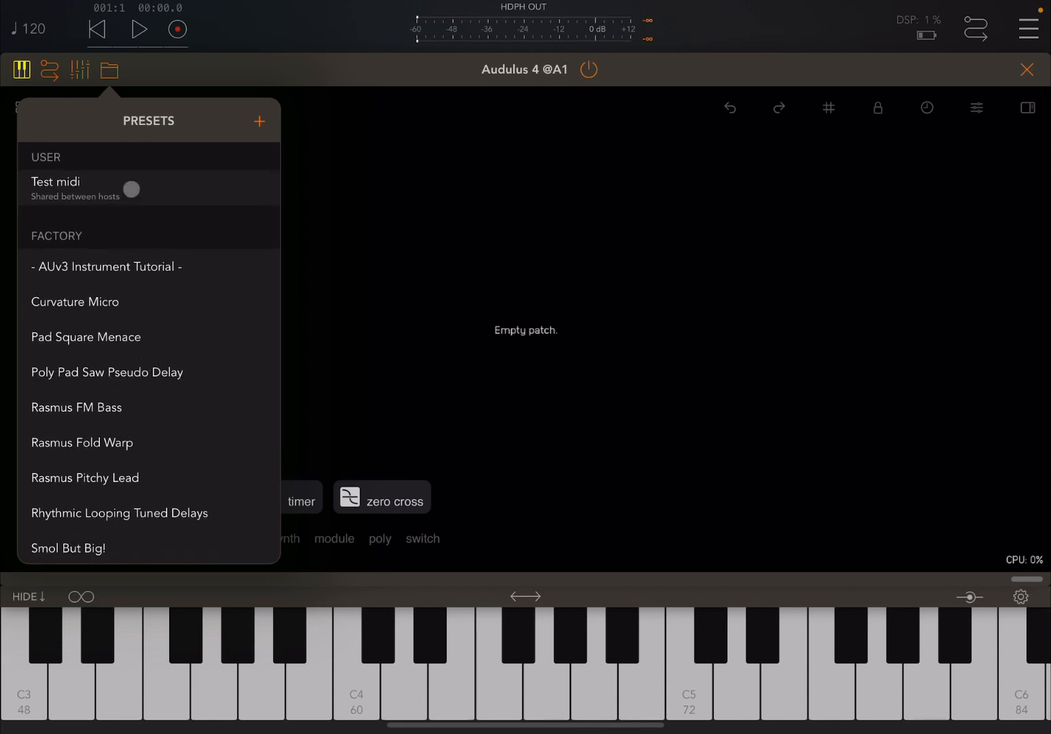
{"action": "left_click", "coordinate": [74, 188]}
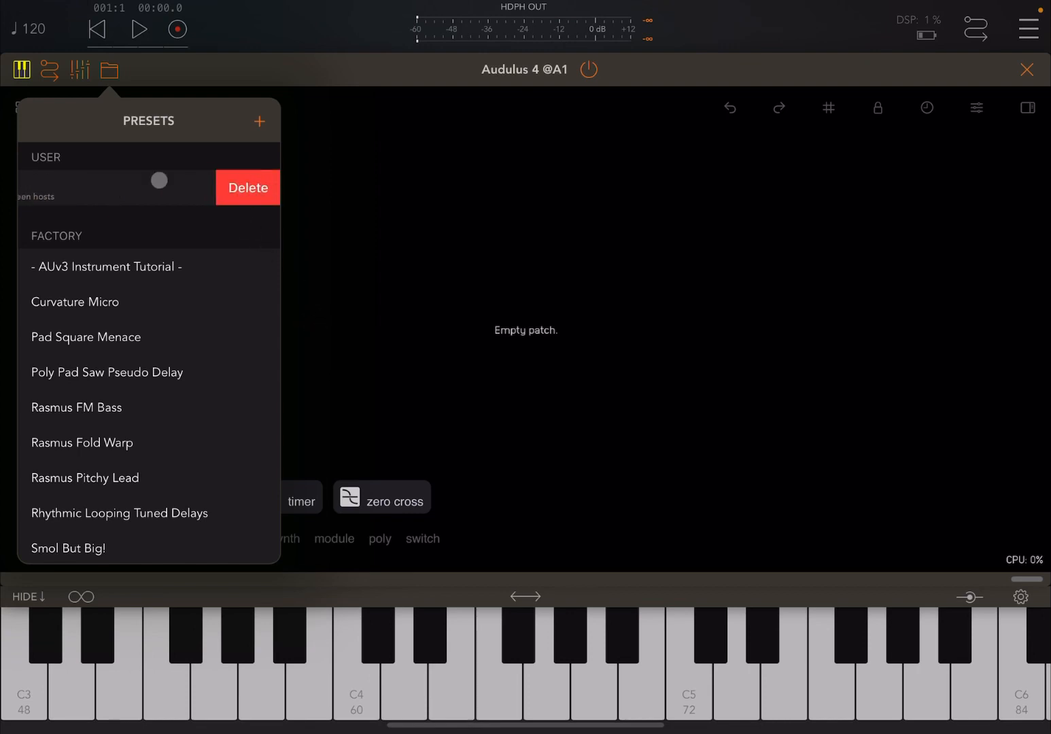
{"action": "left_click", "coordinate": [248, 188]}
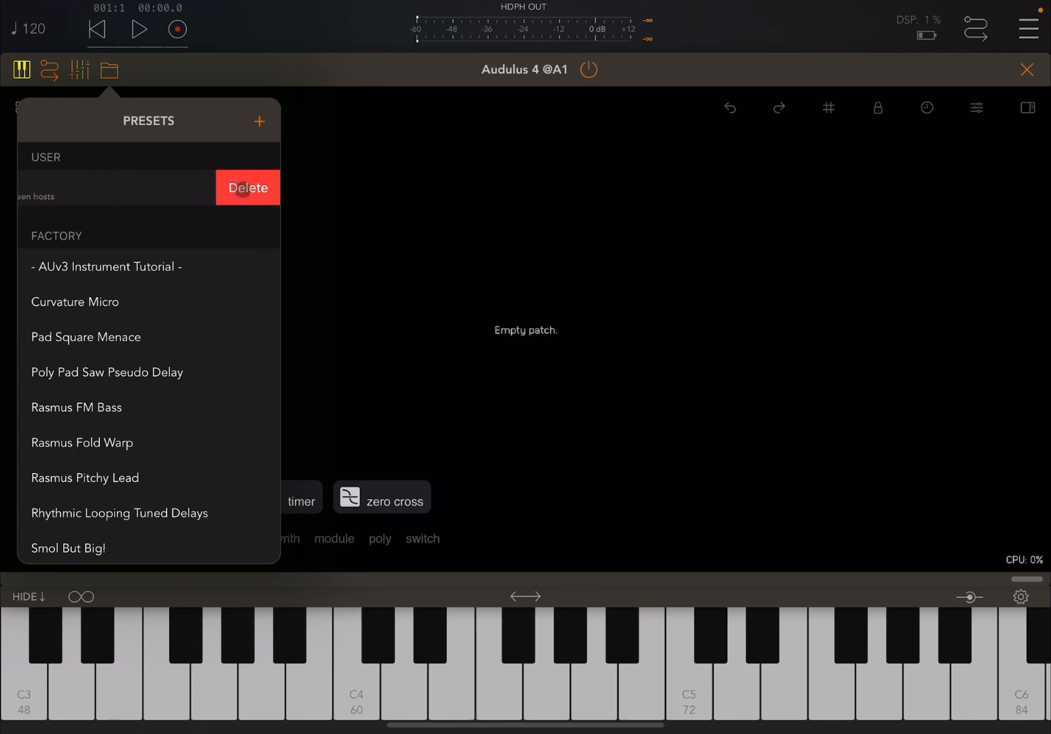
{"action": "left_click", "coordinate": [246, 187]}
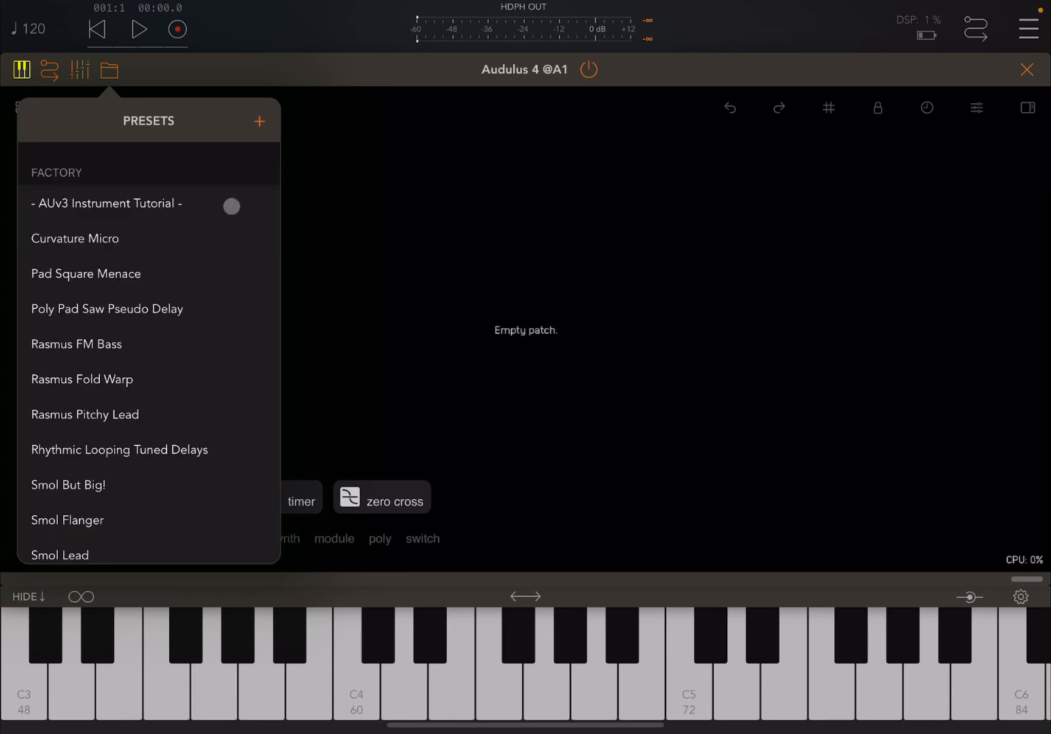
{"action": "scroll", "scroll_direction": "down", "scroll_amount": 3}
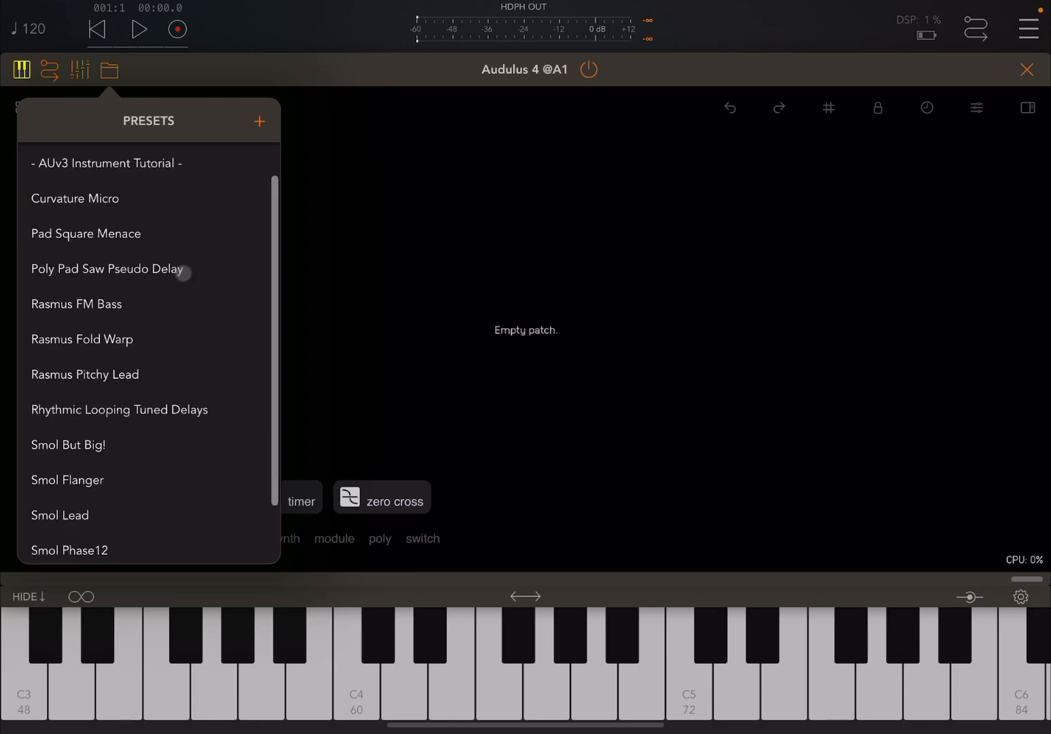
{"action": "scroll", "scroll_direction": "down", "scroll_amount": 3}
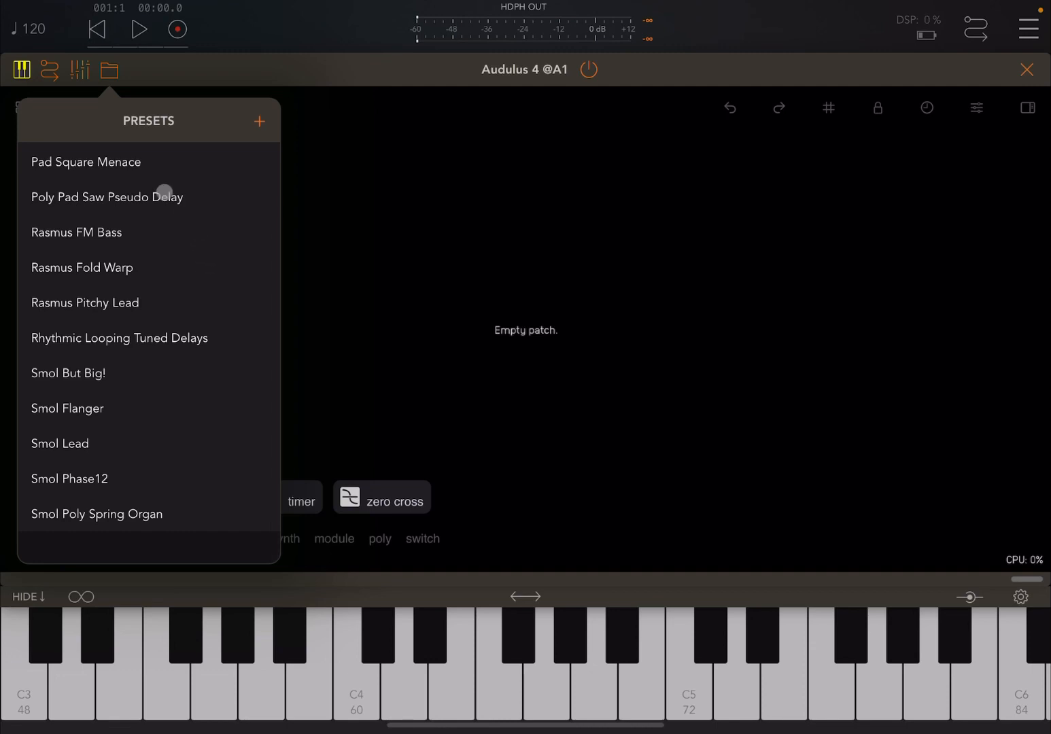
{"action": "scroll", "scroll_direction": "down", "scroll_amount": 3}
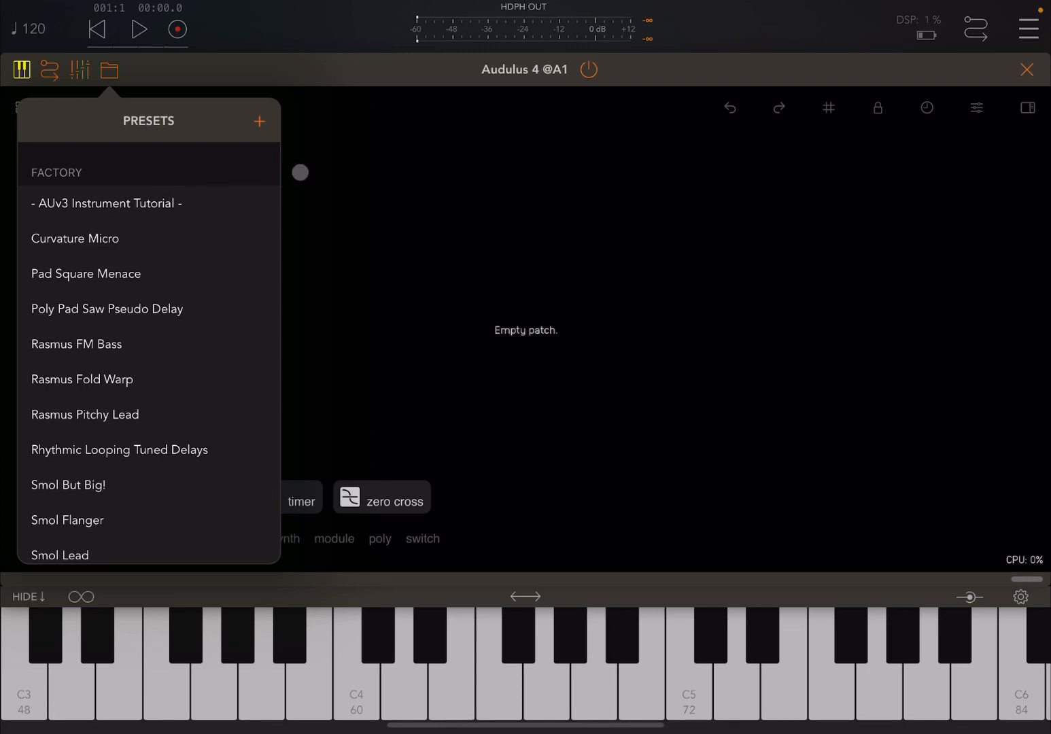
{"action": "left_click", "coordinate": [110, 70]}
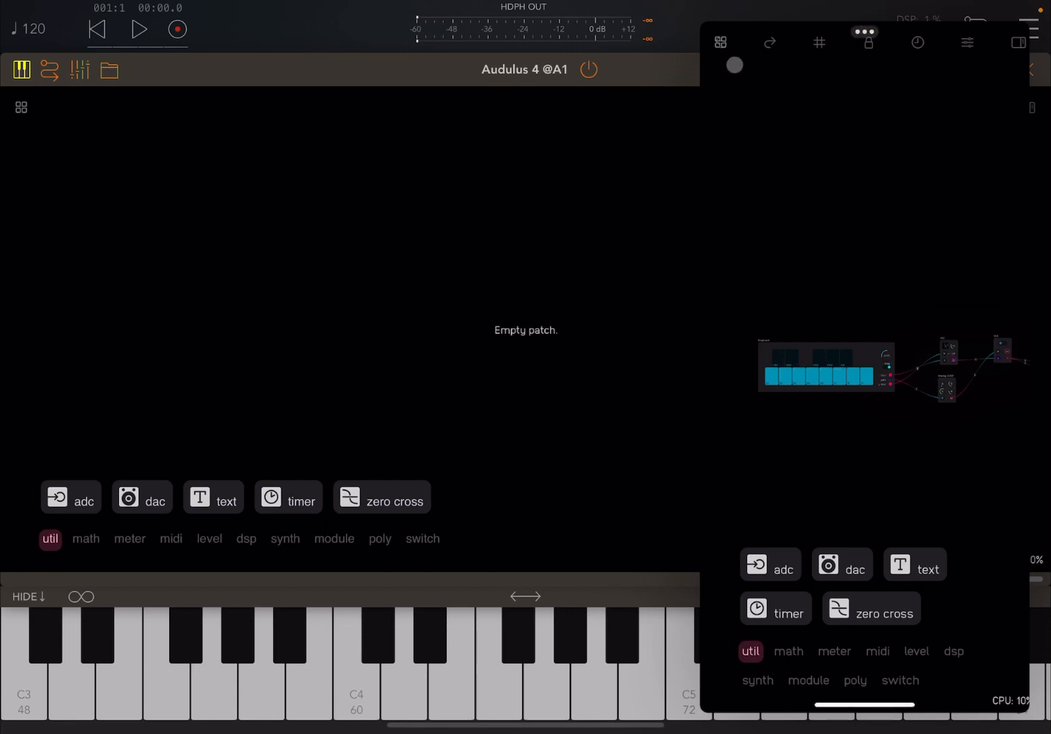
Drag Tutorial 1.audulus4 from standalone Audulus's documents onto the plugin's empty patch.
{"action": "left_click", "coordinate": [720, 43]}
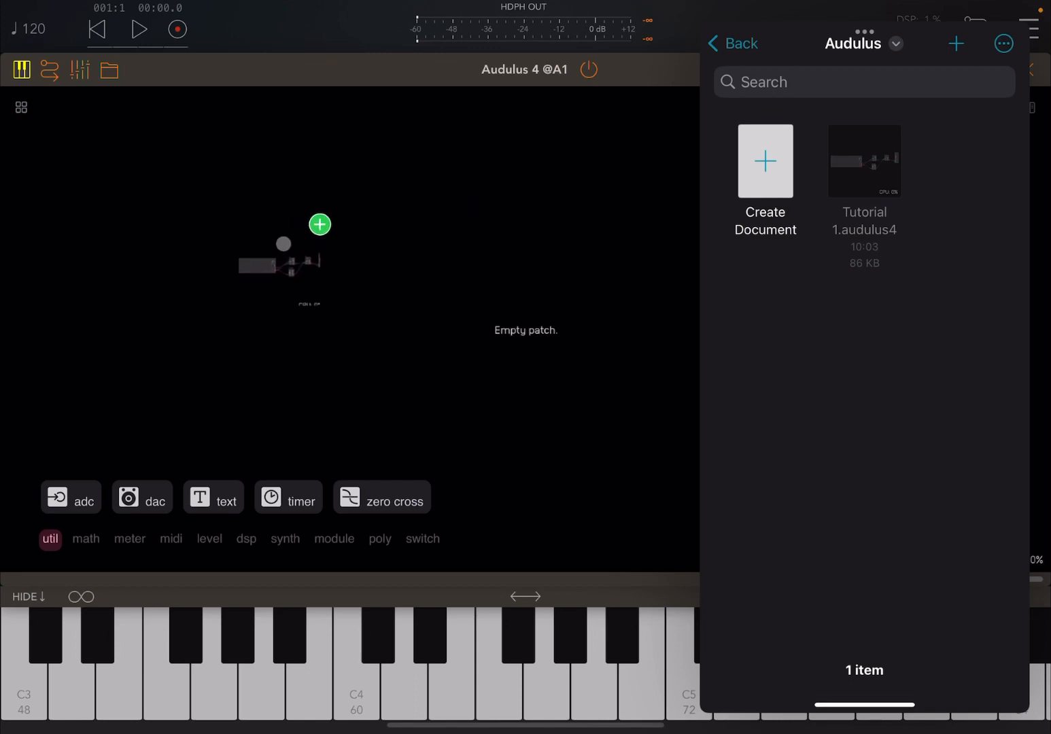
{"action": "left_click", "coordinate": [863, 162]}
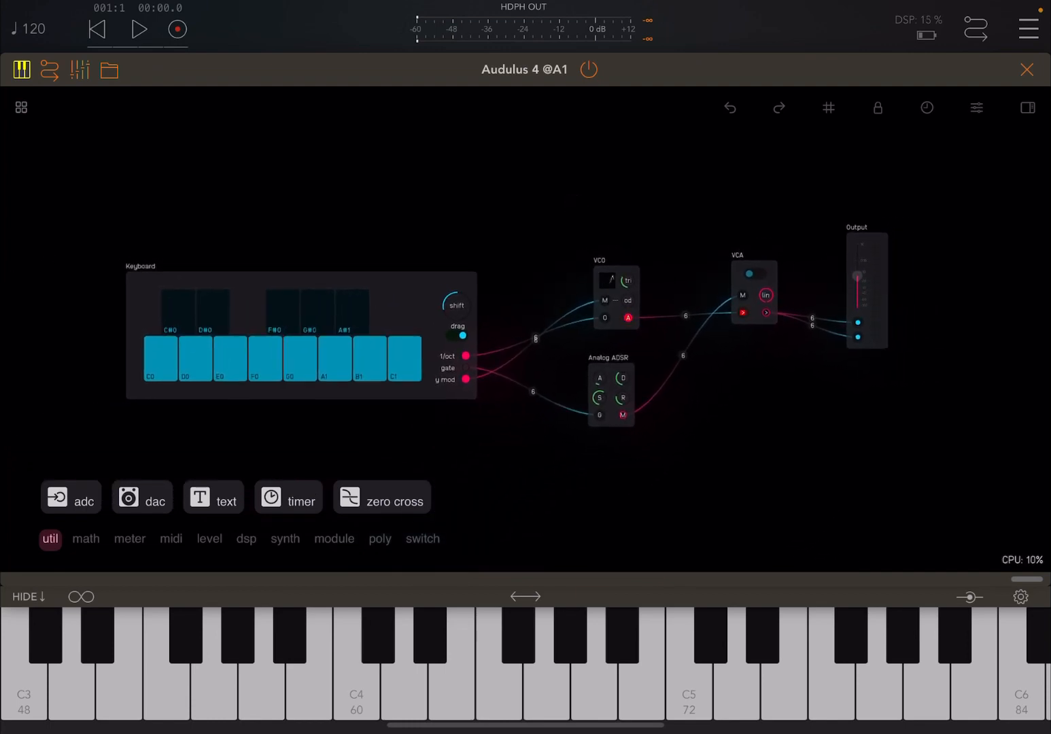
Test a note, add a MIDI Input module, and wire its G output to the ADSR gate.
{"action": "left_click", "coordinate": [286, 363]}
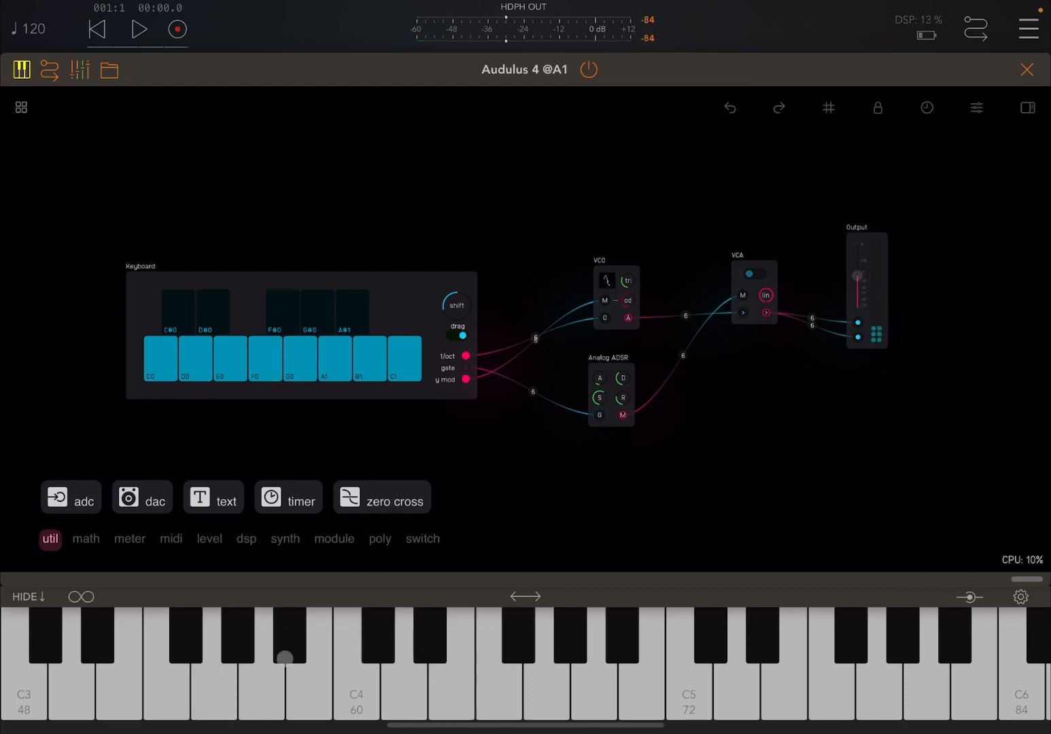
{"action": "left_click", "coordinate": [592, 672]}
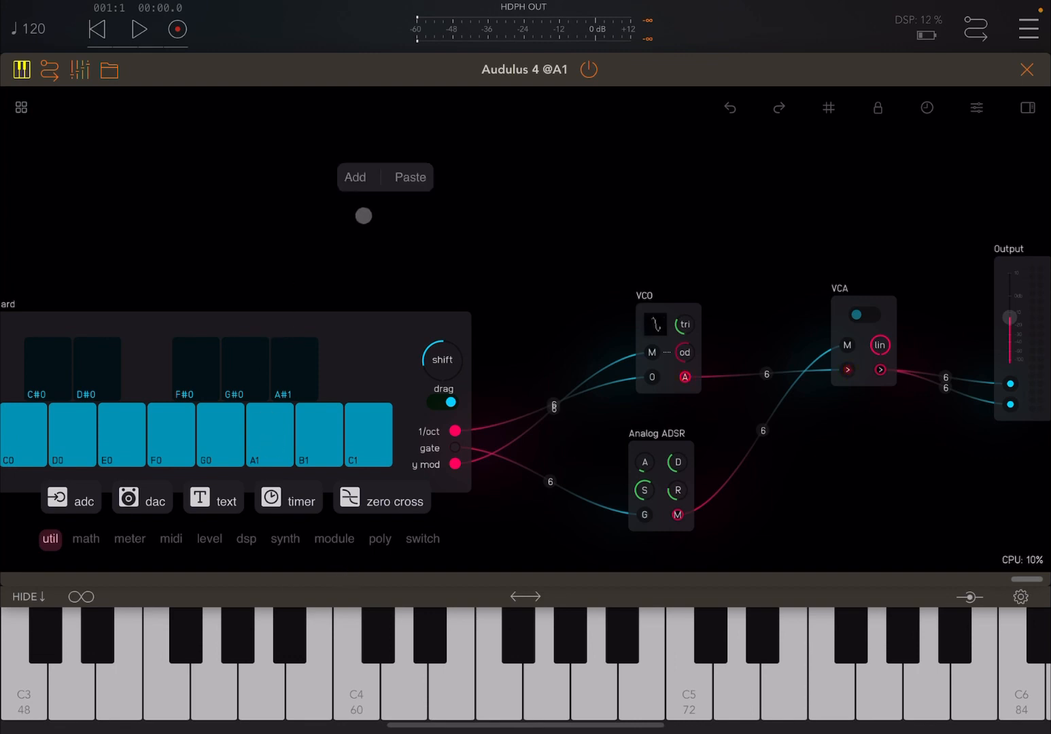
{"action": "left_click", "coordinate": [354, 177]}
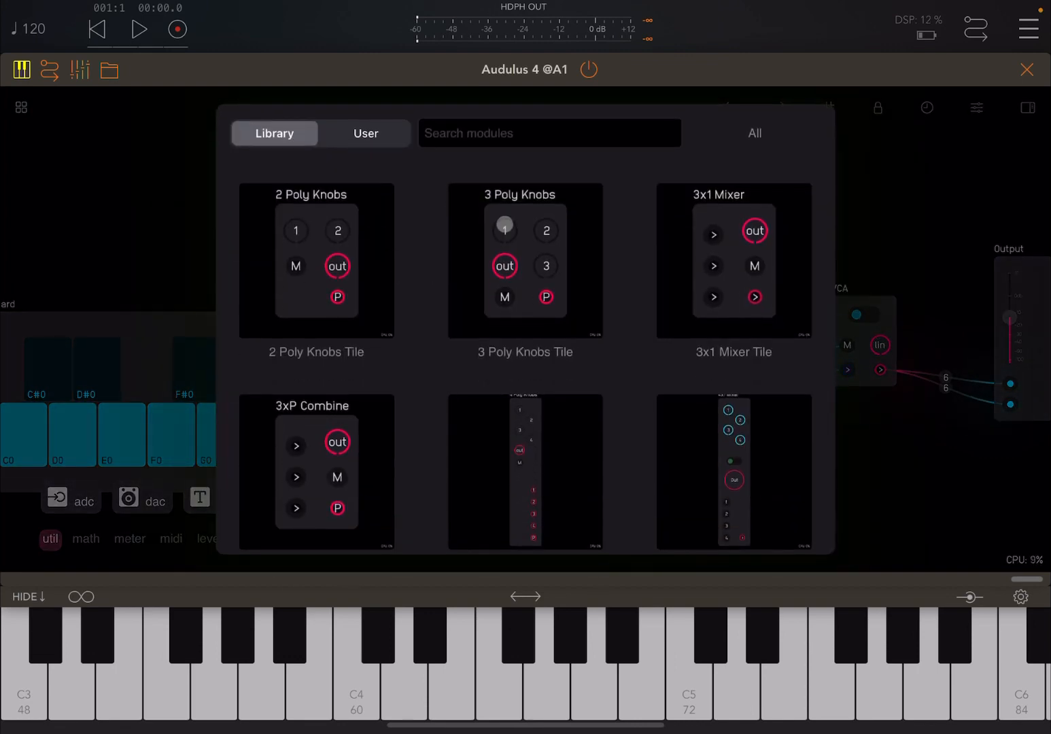
{"action": "type", "text": "Mi"}
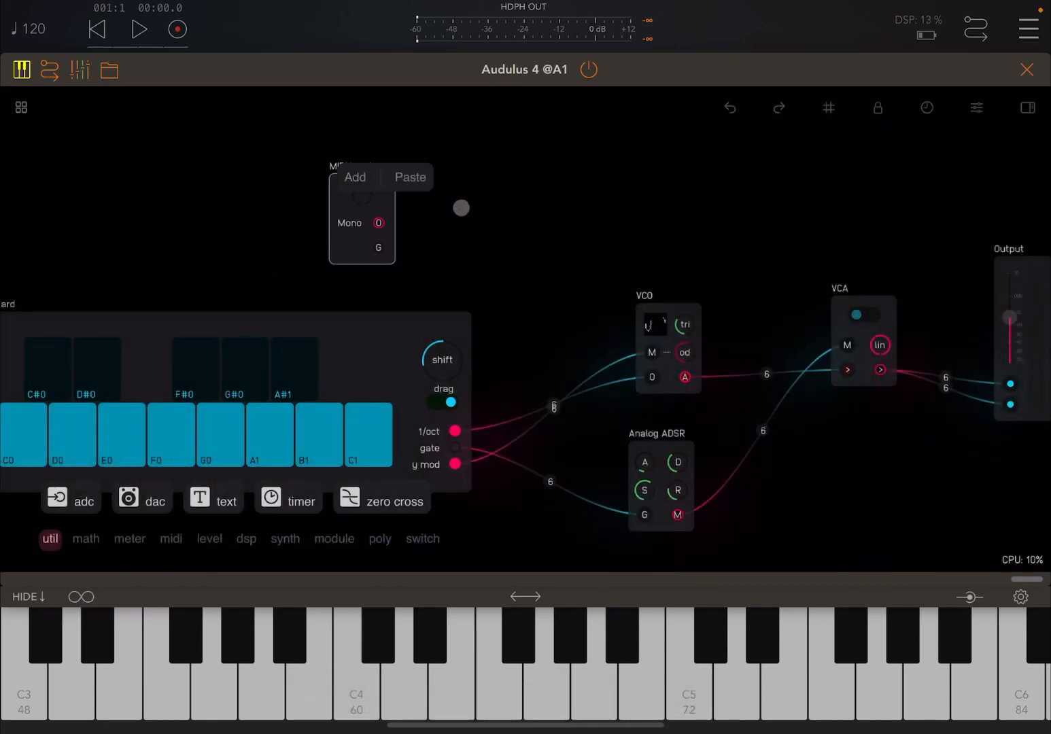
{"action": "left_click_drag", "start_coordinate": [460, 208], "coordinate": [541, 324]}
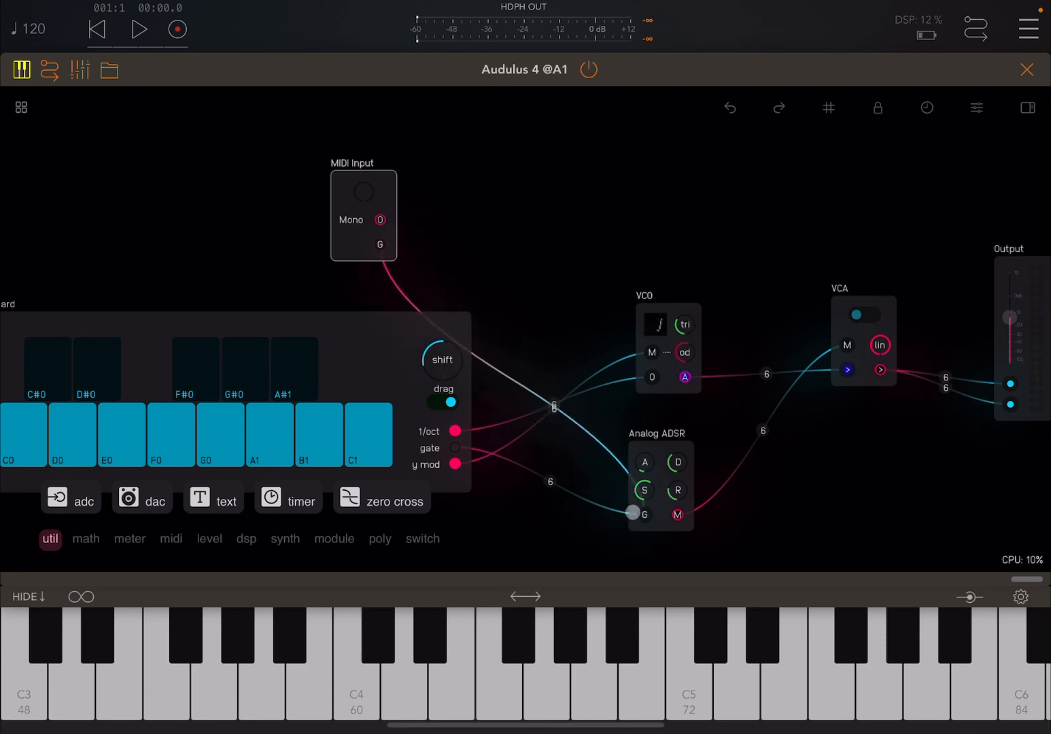
Wire the MIDI Input pitch to the VCO and set its Poly to 16 voices.
{"action": "left_click", "coordinate": [455, 464]}
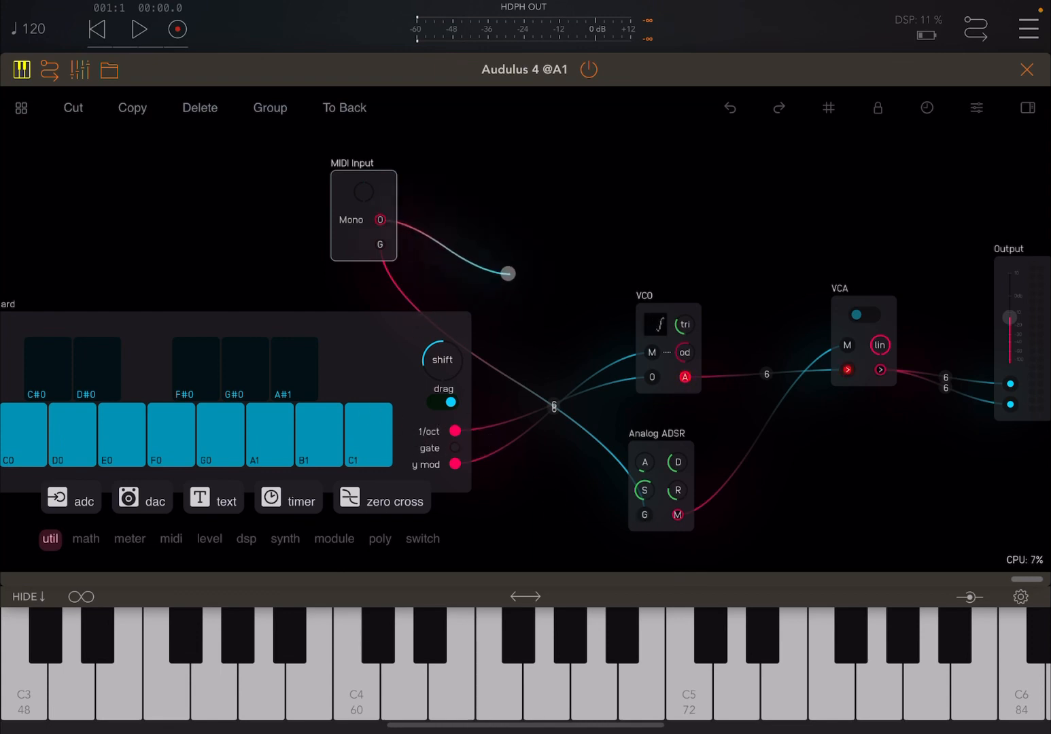
{"action": "left_click_drag", "start_coordinate": [508, 273], "coordinate": [562, 294]}
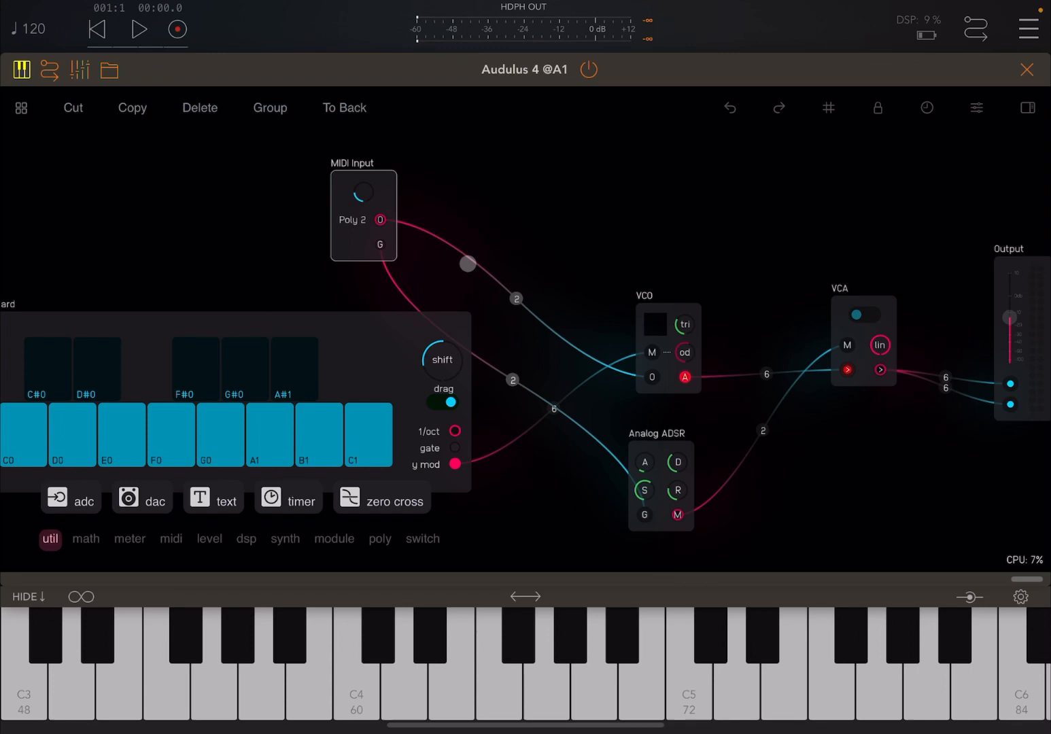
{"action": "left_click_drag", "start_coordinate": [467, 264], "coordinate": [534, 374]}
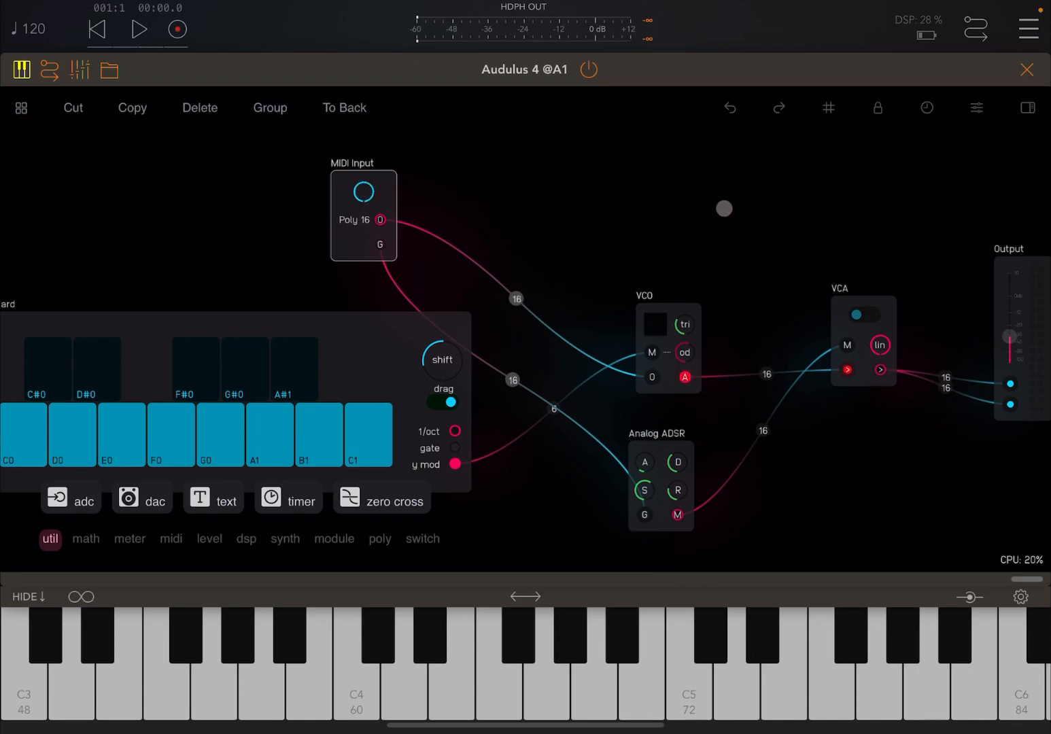
{"action": "left_click_drag", "start_coordinate": [723, 209], "coordinate": [818, 388]}
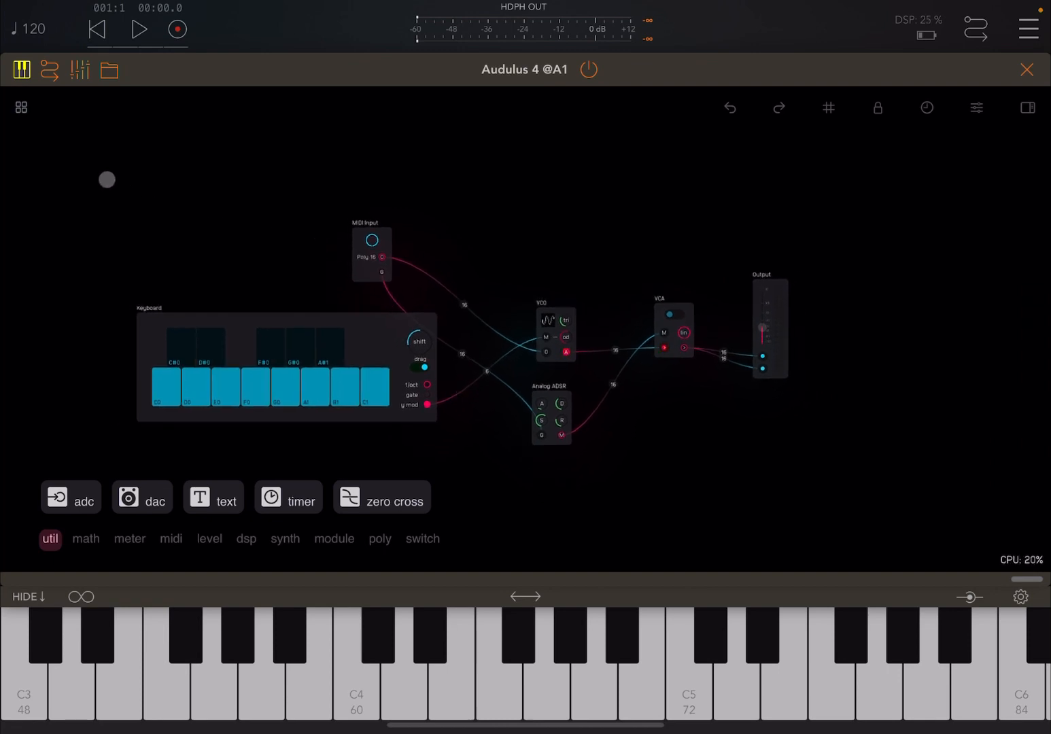
Save the patch in the plugin as user preset 'Test Simple Synth'.
{"action": "left_click_drag", "start_coordinate": [106, 180], "coordinate": [684, 204]}
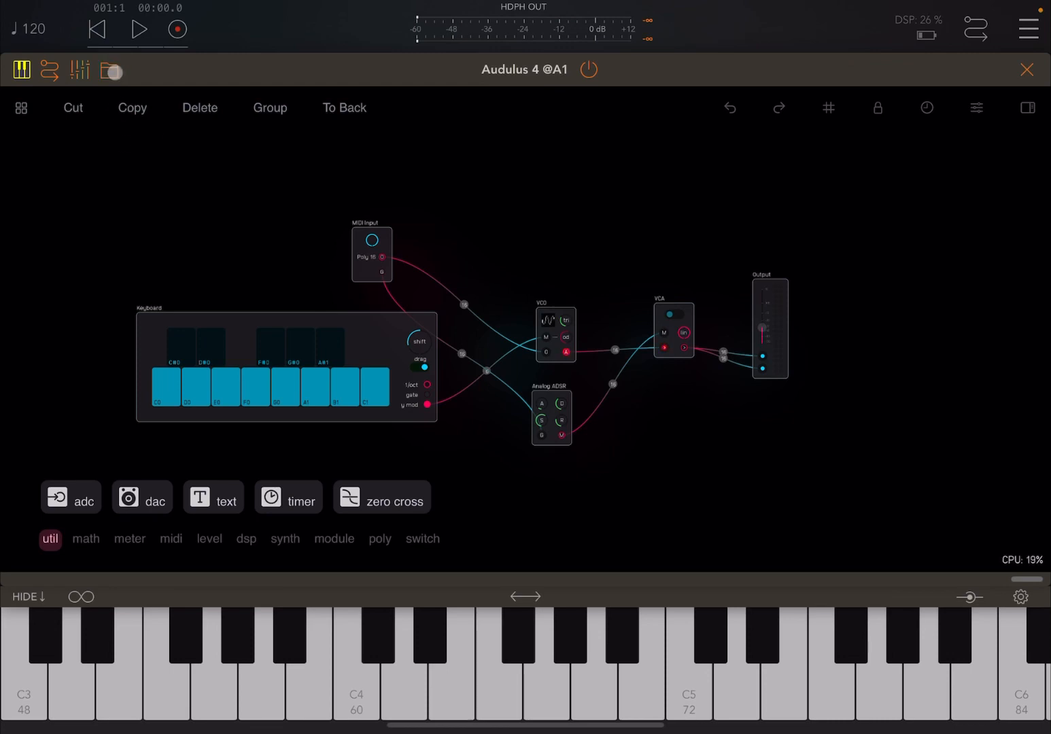
{"action": "left_click", "coordinate": [110, 70]}
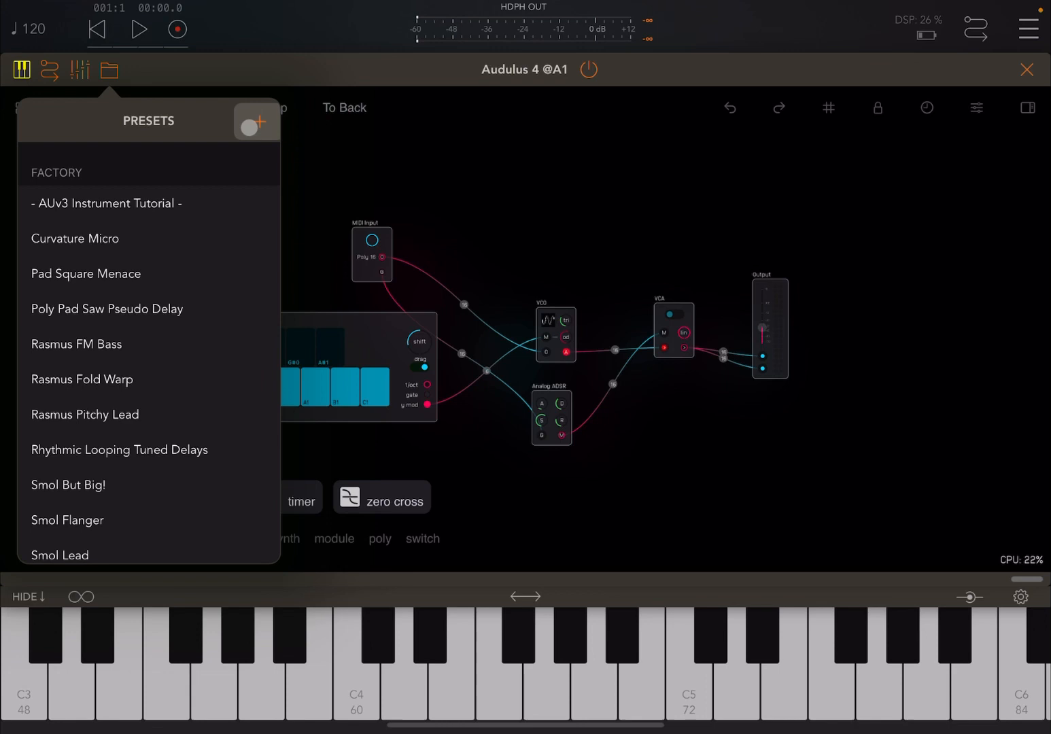
{"action": "left_click", "coordinate": [256, 120]}
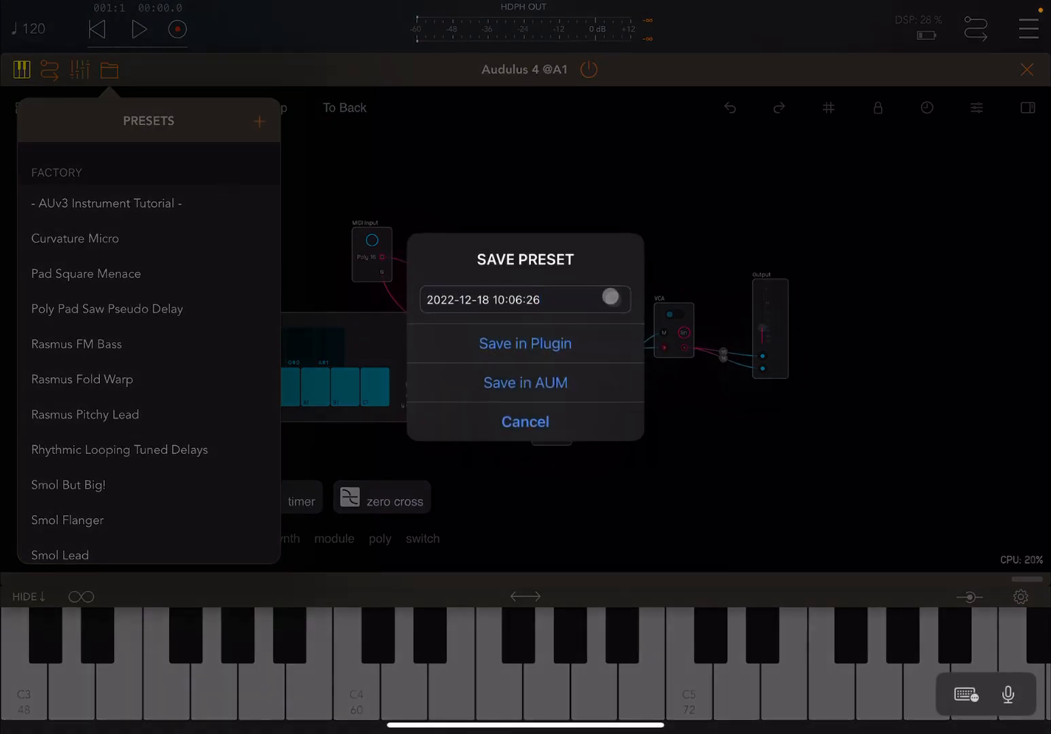
{"action": "type", "text": "Test"}
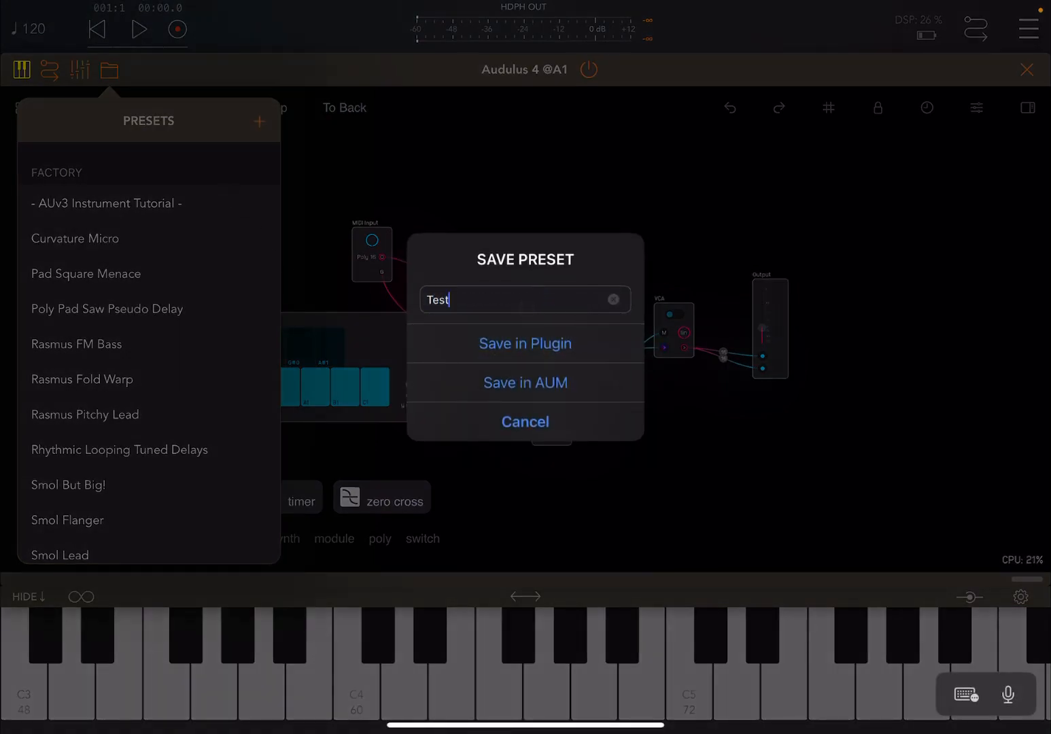
{"action": "type", "text": "Simple"}
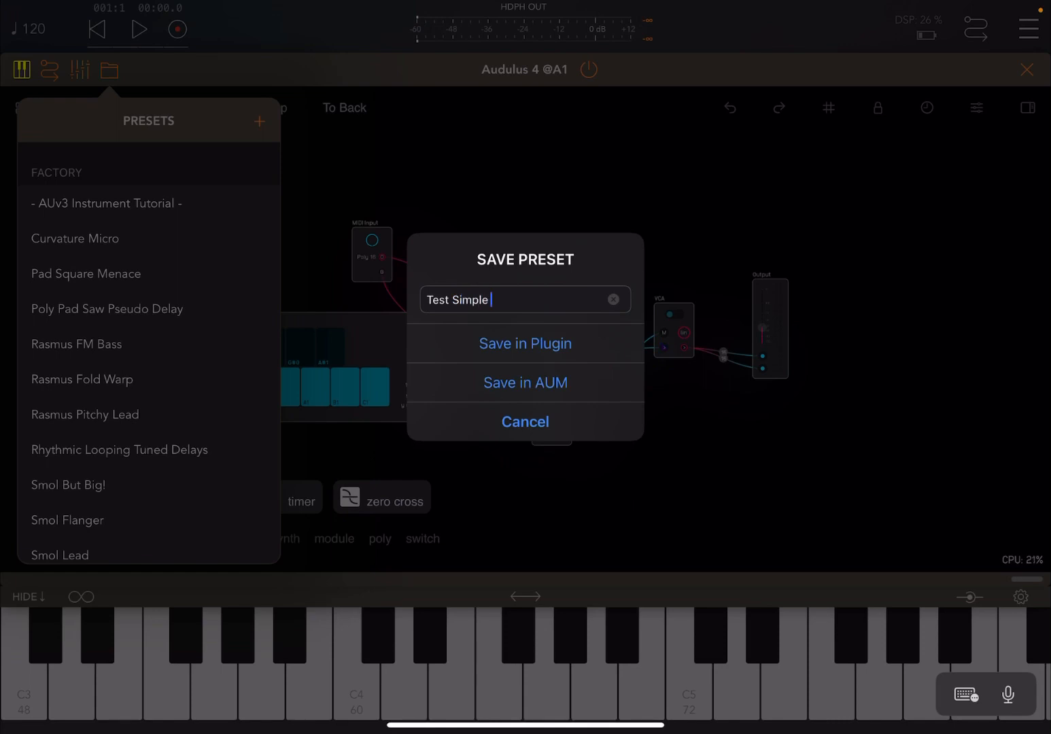
{"action": "type", "text": "Synth"}
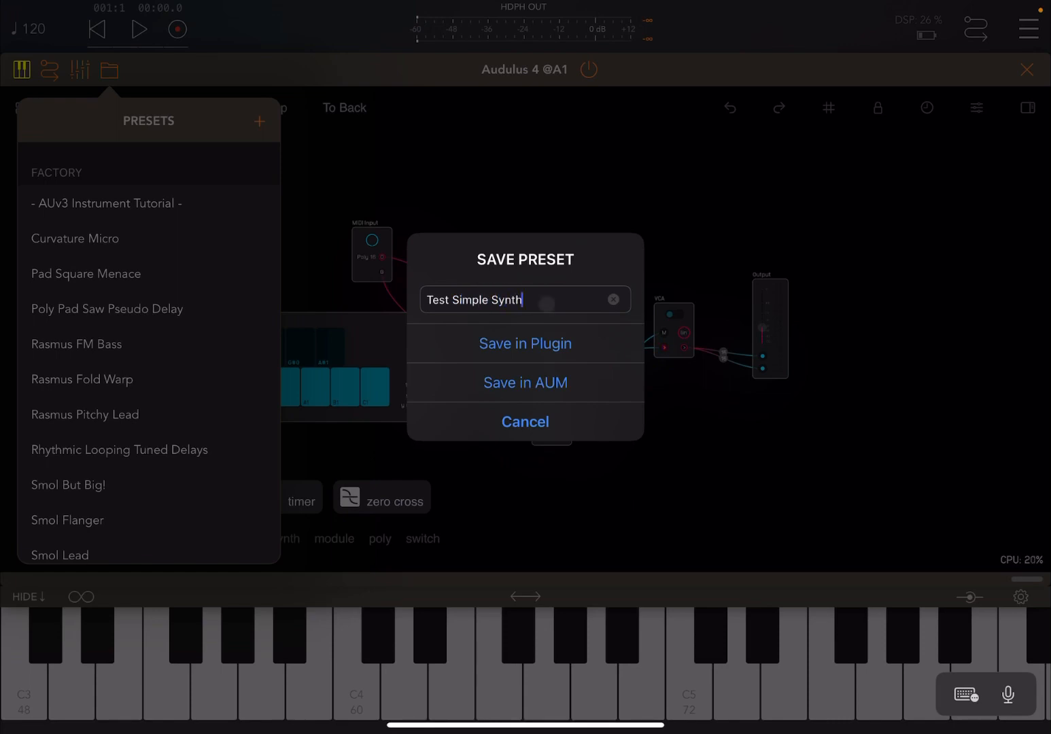
{"action": "left_click", "coordinate": [524, 421]}
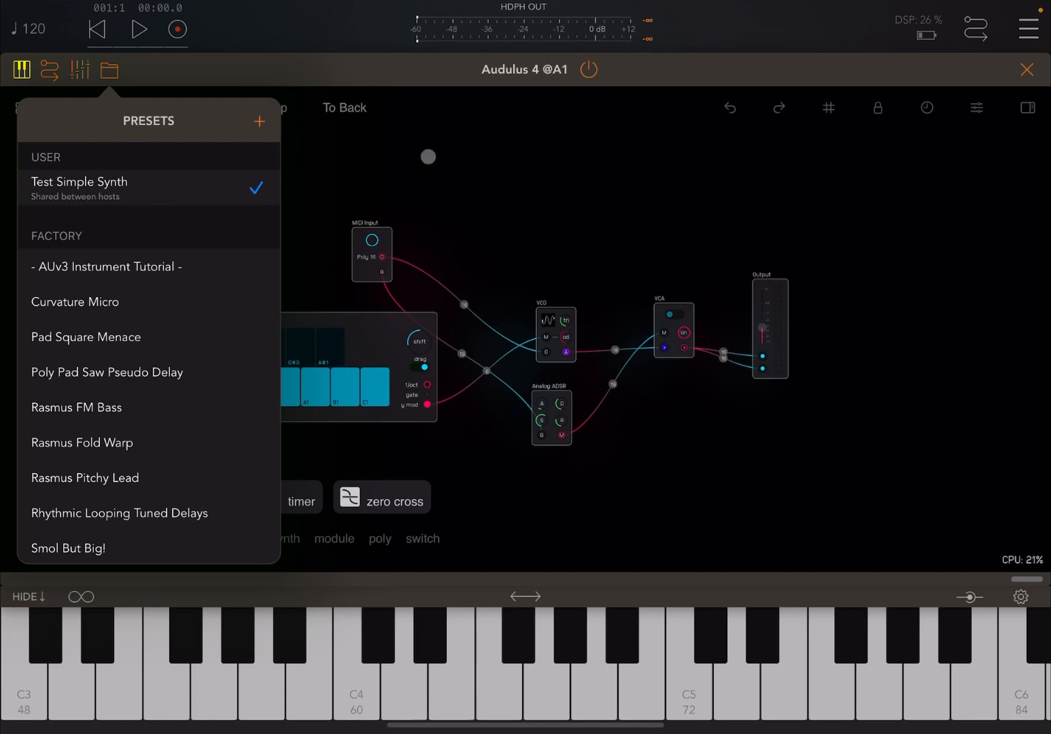
Close the preset list, create an Empty Patch Audulus document, and close the plugin window.
{"action": "left_click", "coordinate": [110, 70]}
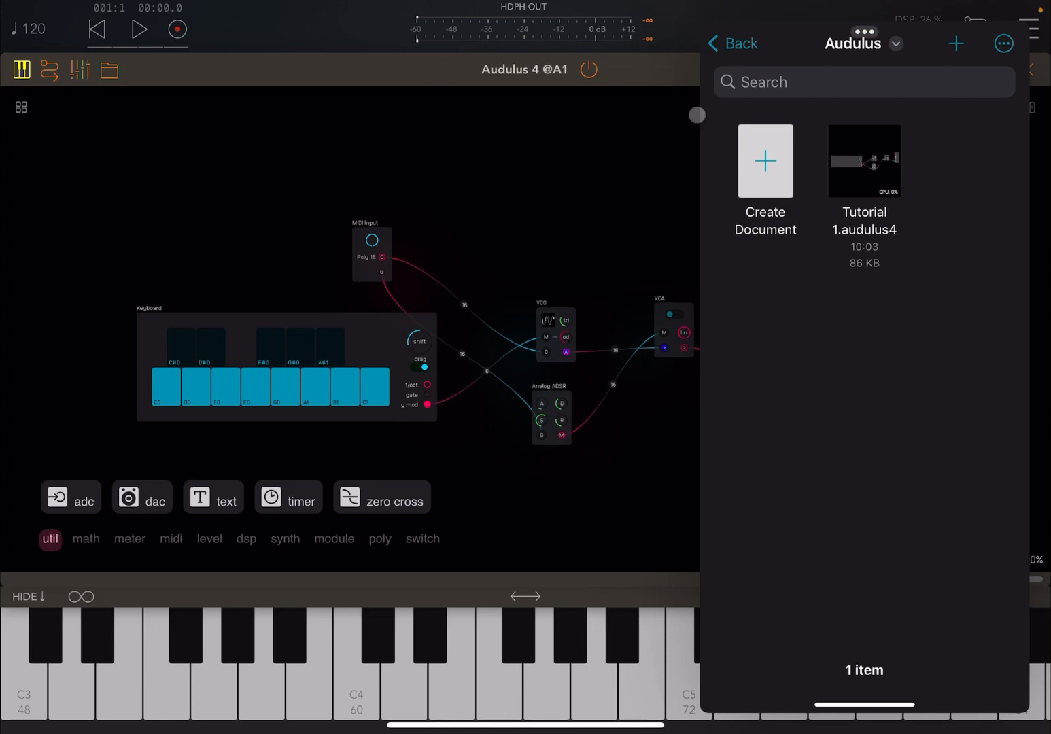
{"action": "left_click", "coordinate": [765, 180]}
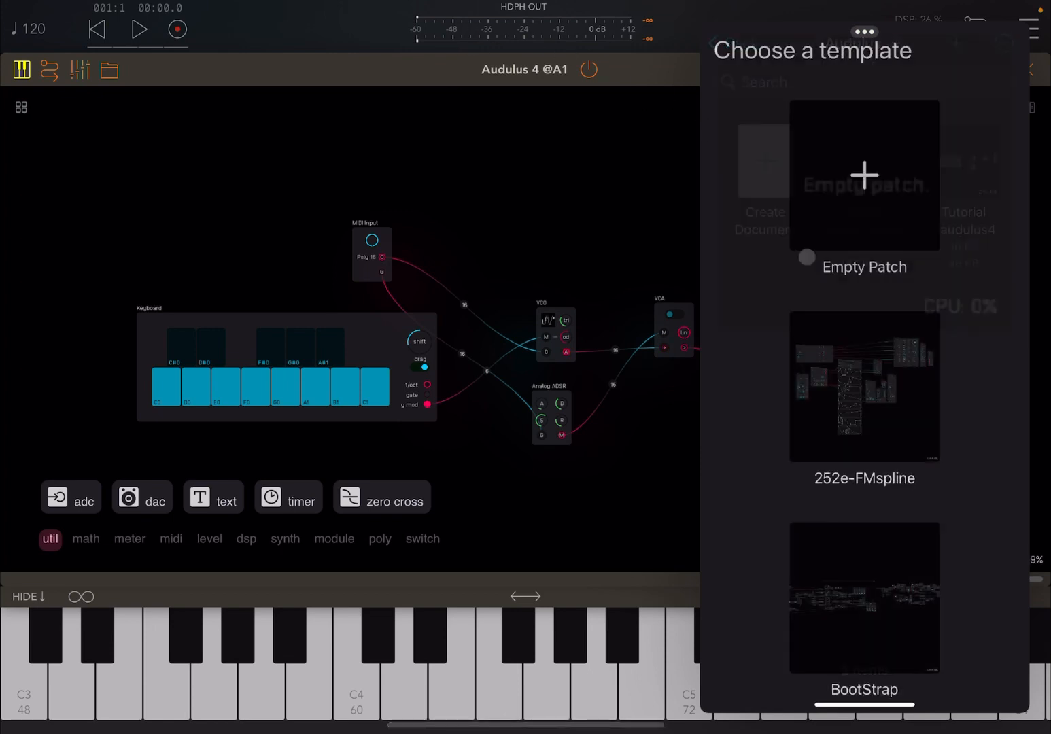
{"action": "left_click", "coordinate": [864, 174]}
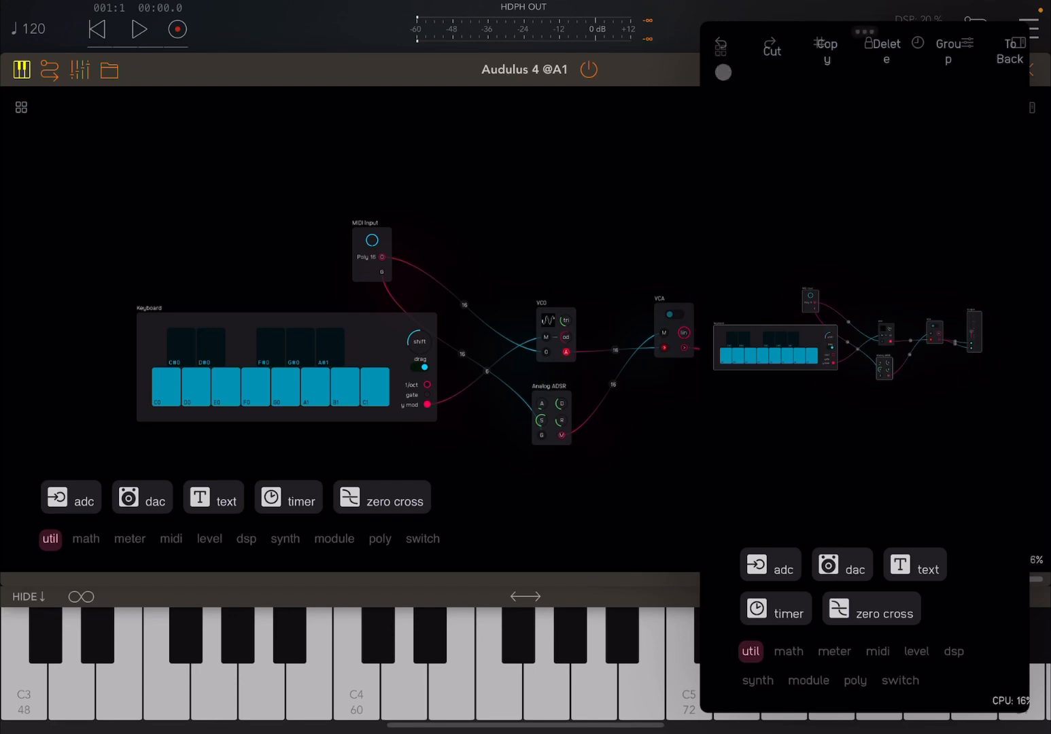
{"action": "left_click", "coordinate": [1006, 51]}
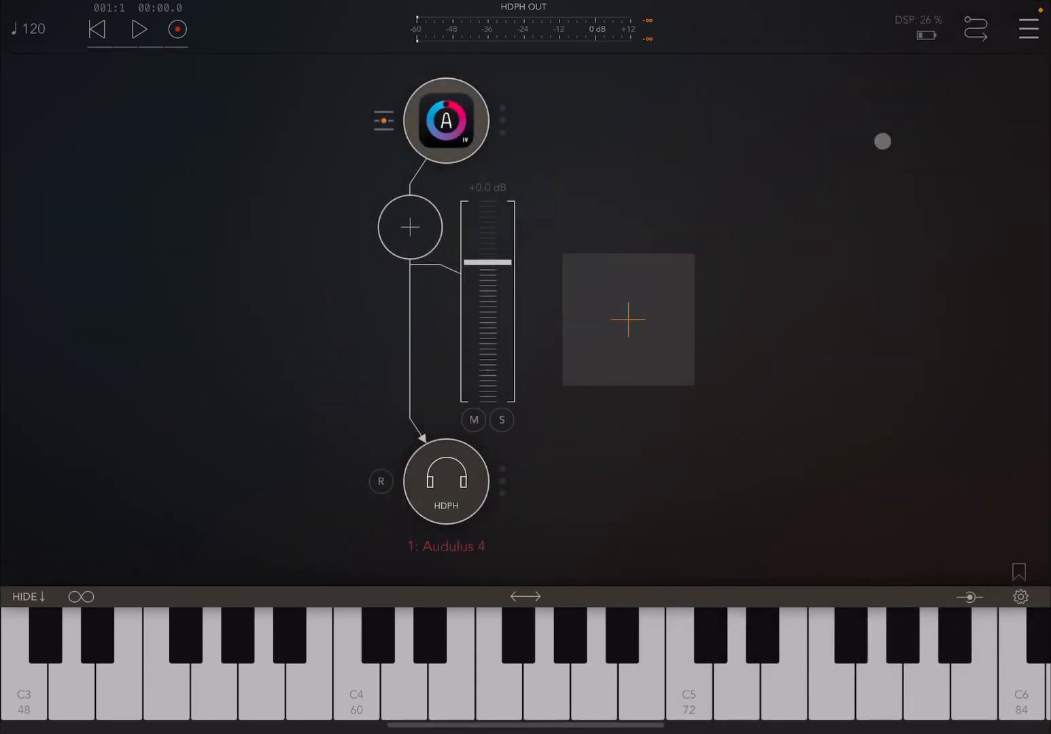
Start a new AUM session and add Audulus 4 as a source.
{"action": "left_click", "coordinate": [1027, 28]}
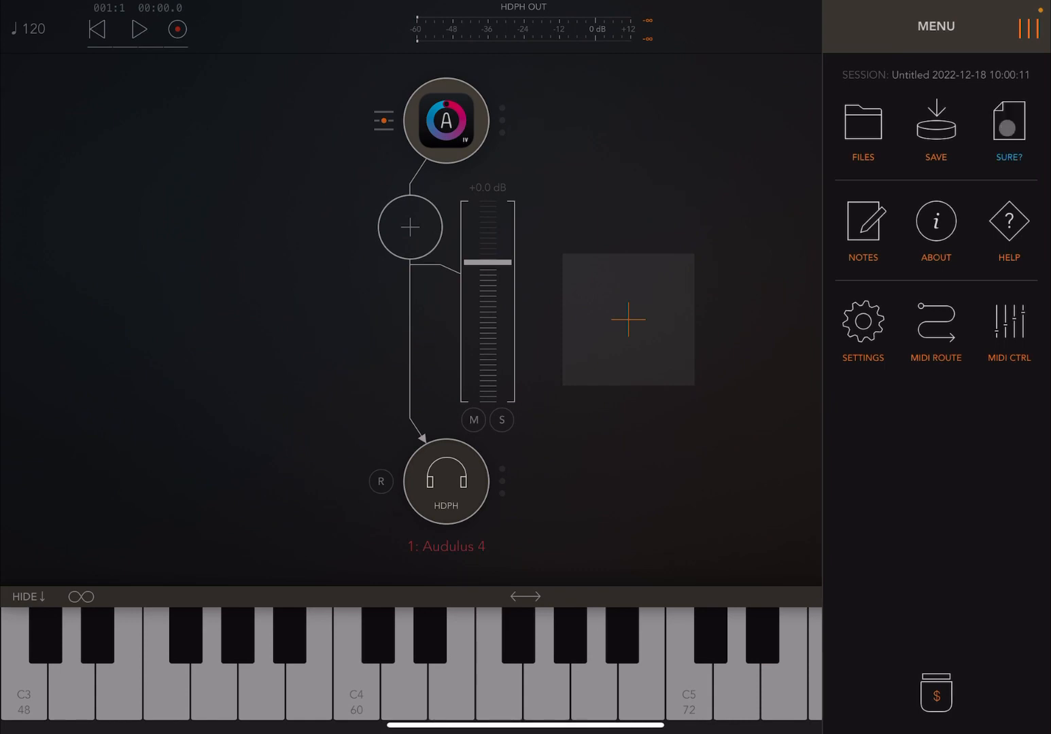
{"action": "left_click", "coordinate": [1008, 125]}
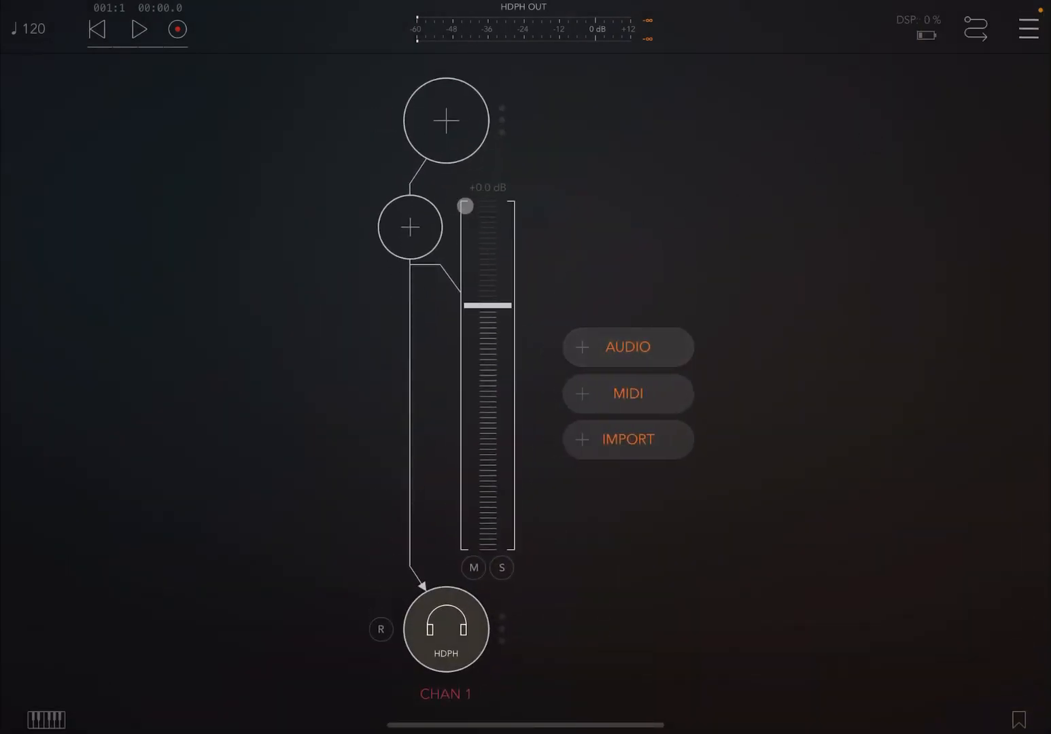
{"action": "left_click", "coordinate": [446, 120]}
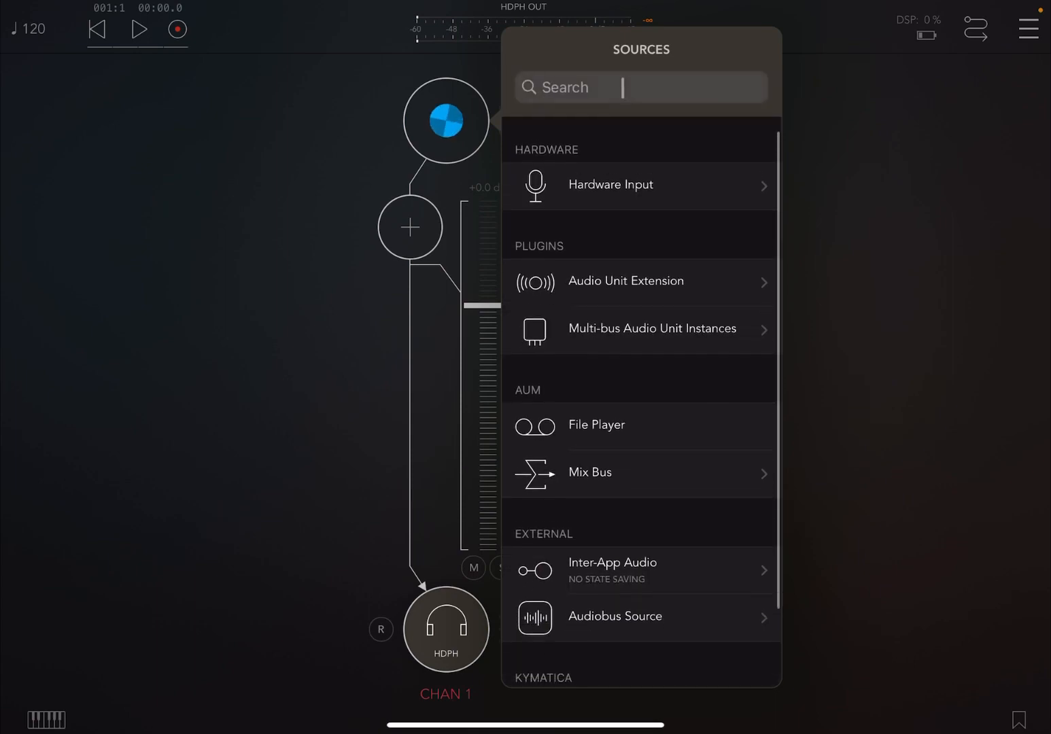
{"action": "type", "text": "audu"}
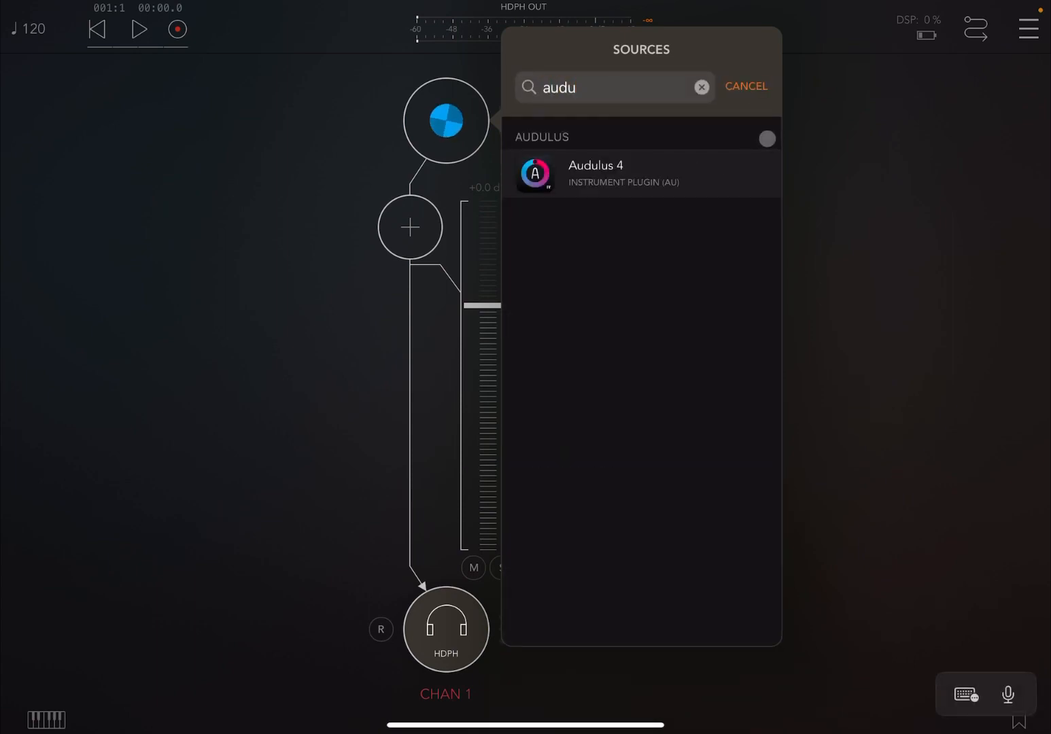
{"action": "left_click", "coordinate": [596, 173]}
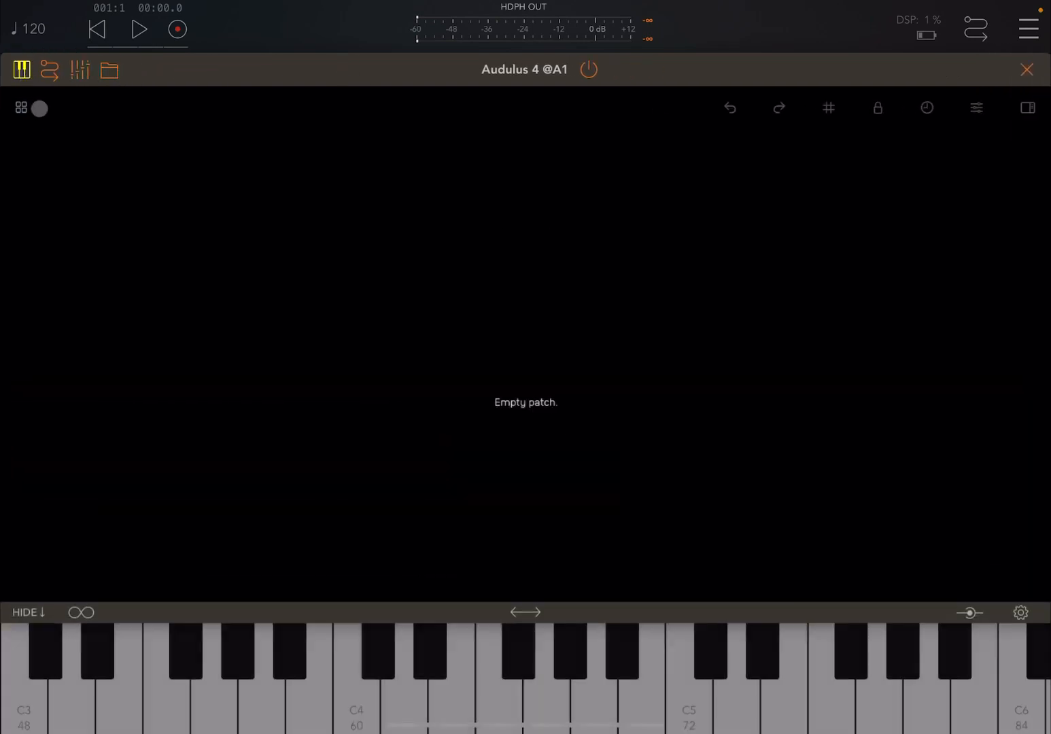
Load the Test Simple Synth user preset into Audulus 4.
{"action": "left_click", "coordinate": [108, 70]}
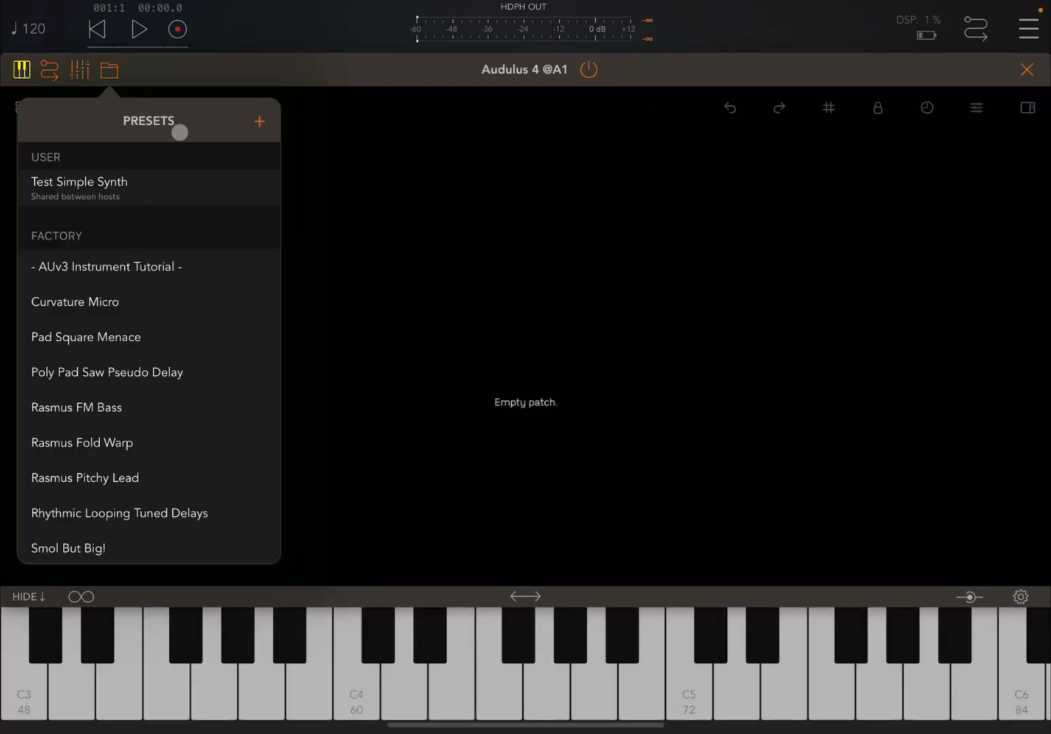
{"action": "left_click", "coordinate": [78, 188]}
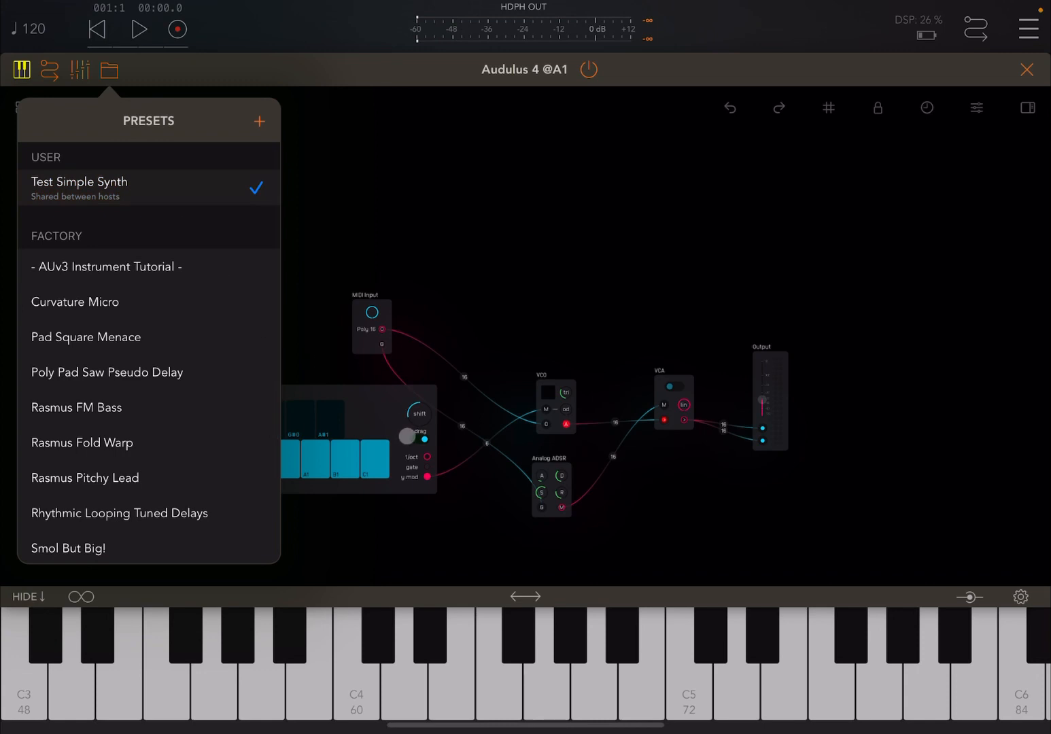
{"action": "left_click", "coordinate": [109, 69]}
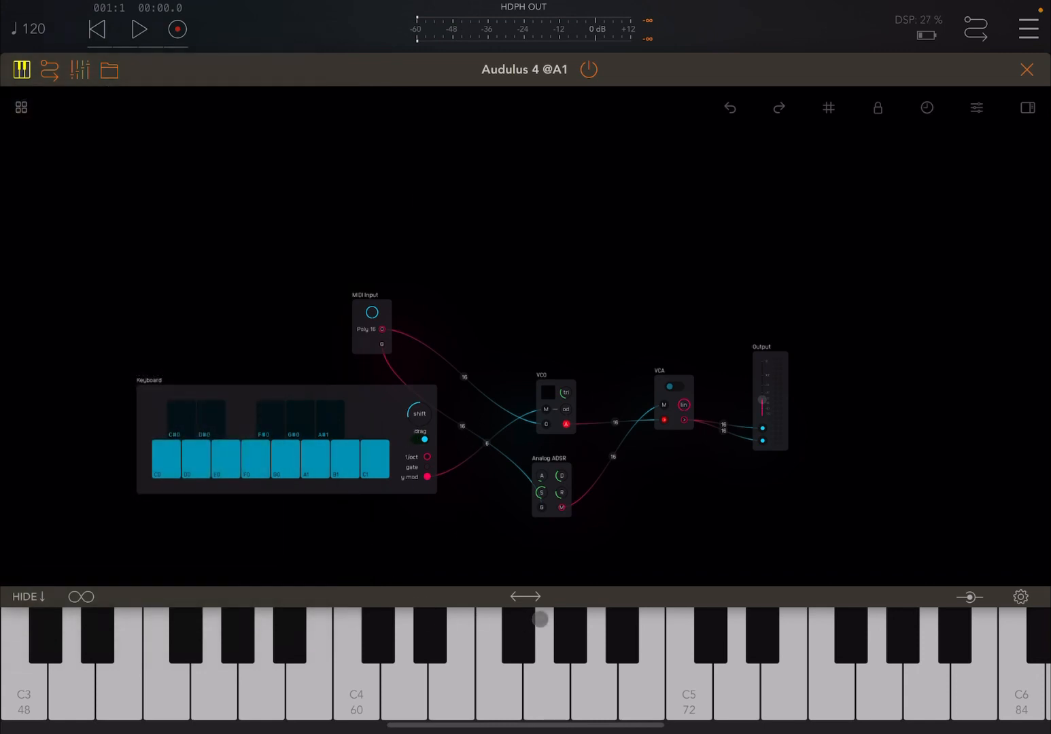